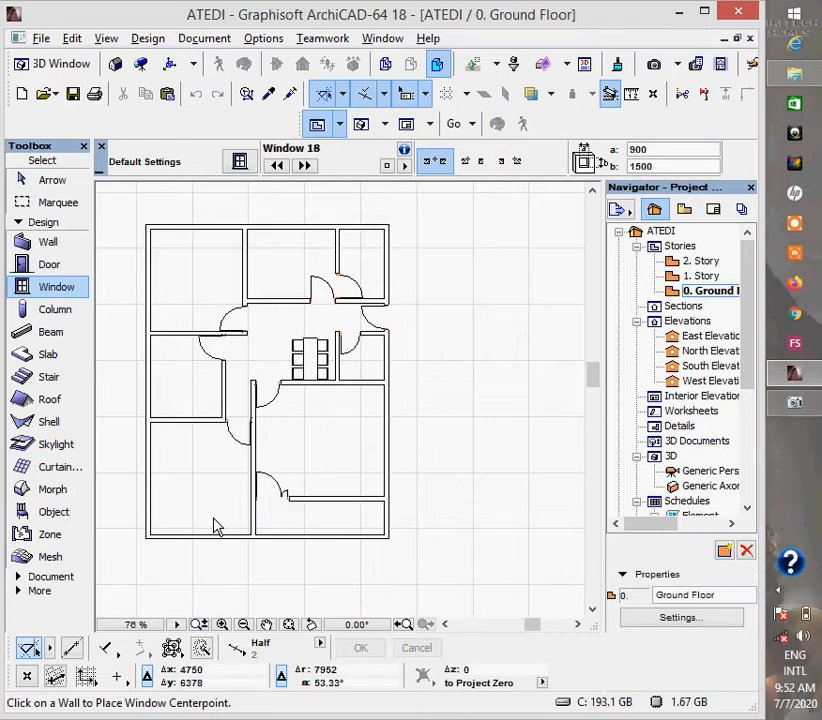
mouse_move(90, 310)
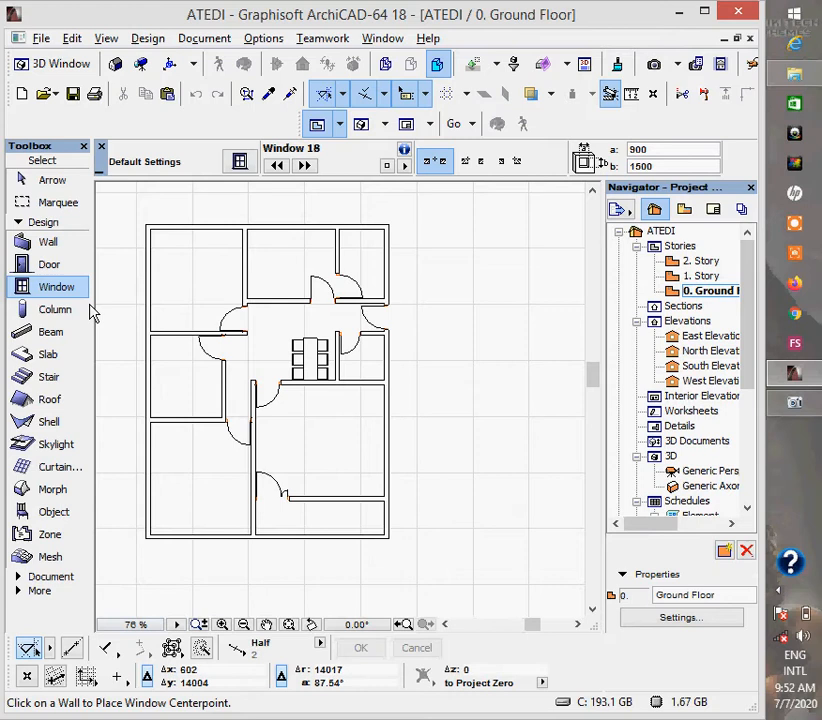
mouse_move(73, 290)
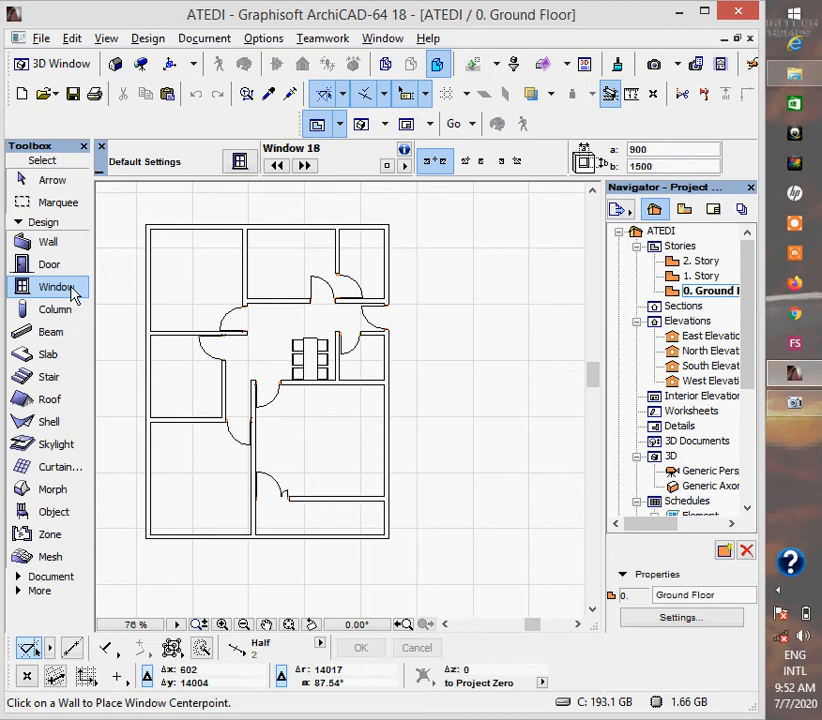
Open Window Default Settings and browse the Basic Windows 18 gallery
left_click(238, 161)
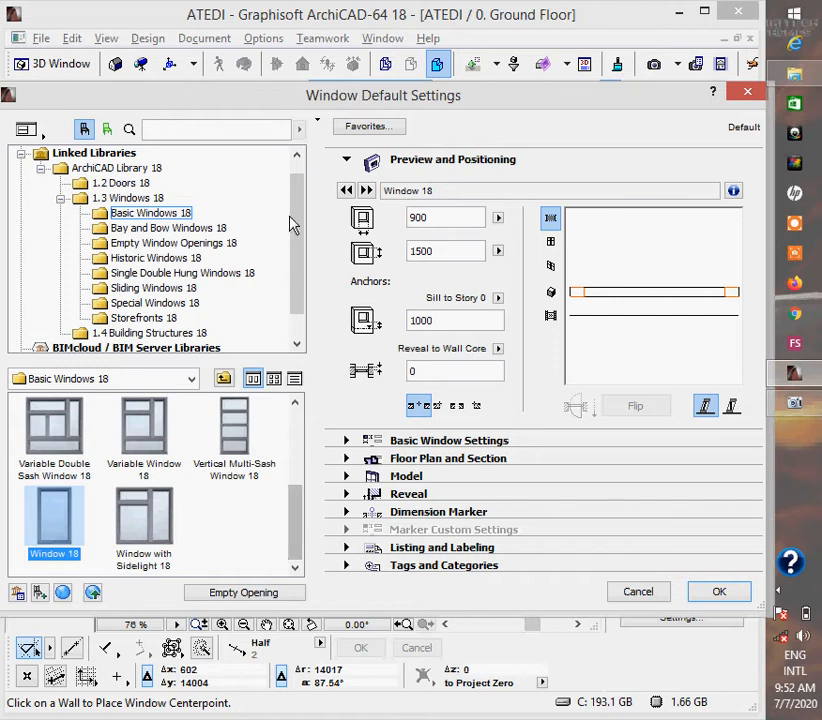
scroll("up", 3)
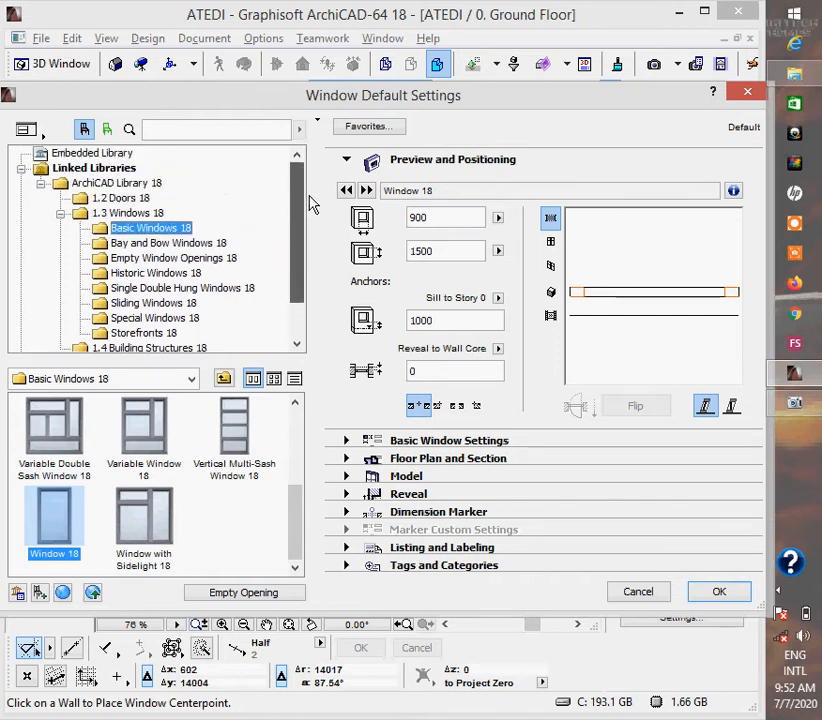
mouse_move(145, 298)
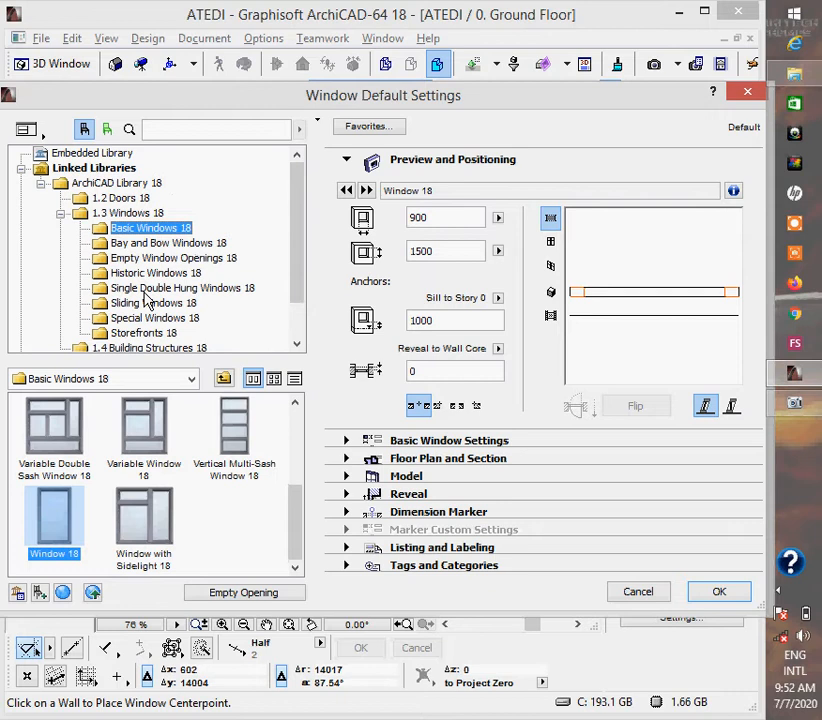
mouse_move(203, 302)
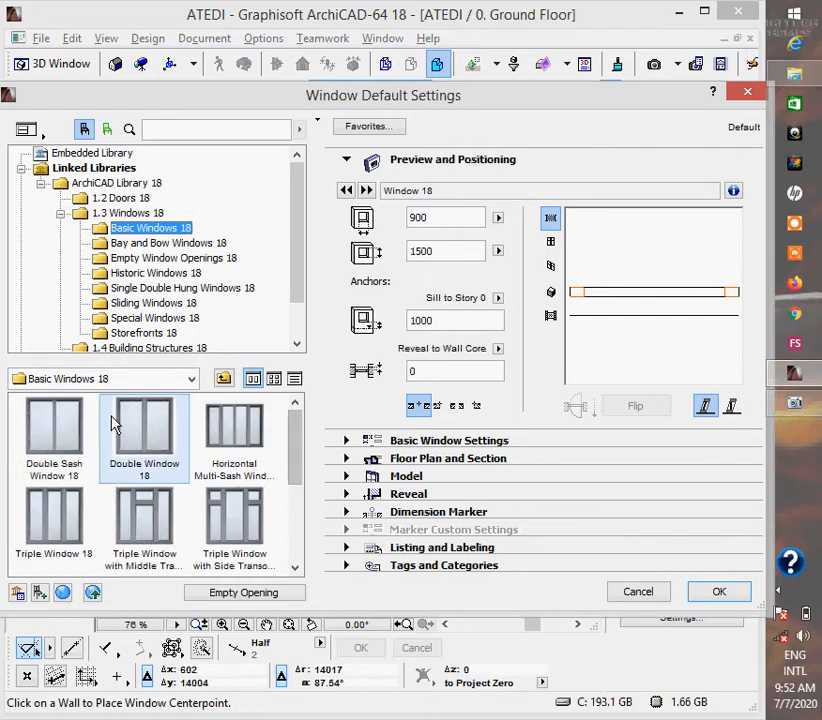
Choose Double Window 18 and size it 1200 by 1200 with a 1350 sill
left_click(144, 430)
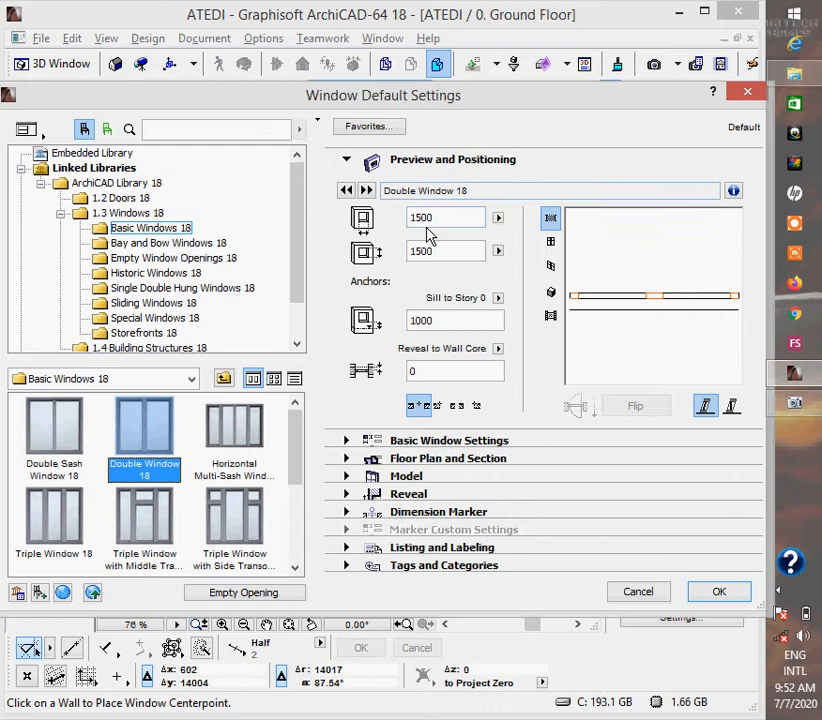
mouse_move(435, 225)
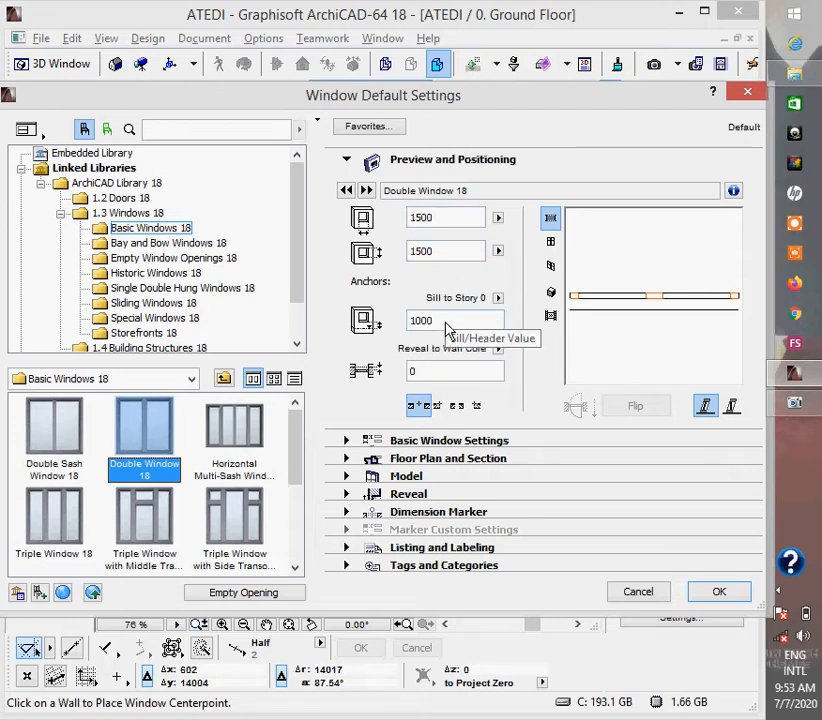
mouse_move(445, 330)
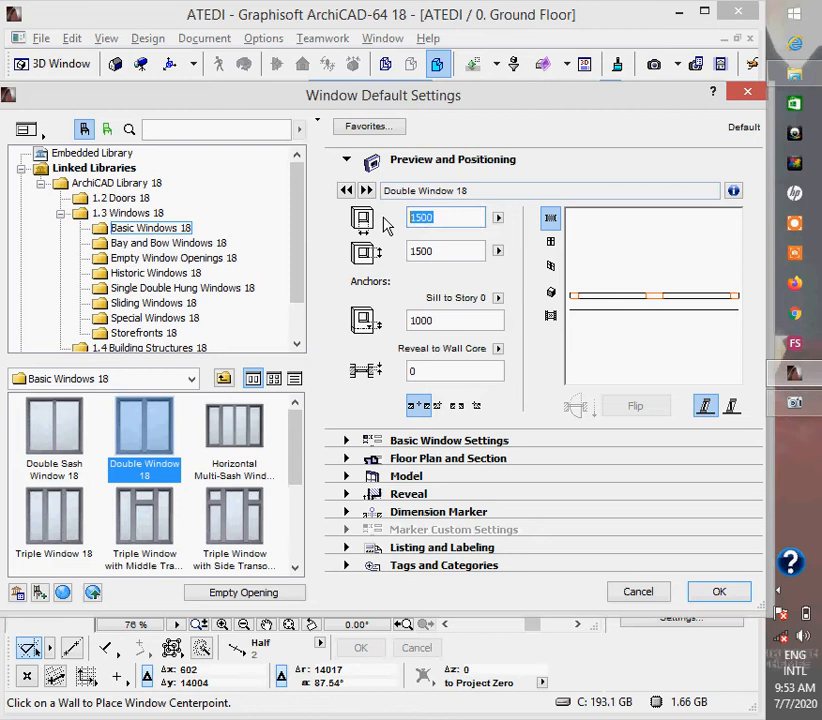
type("1200")
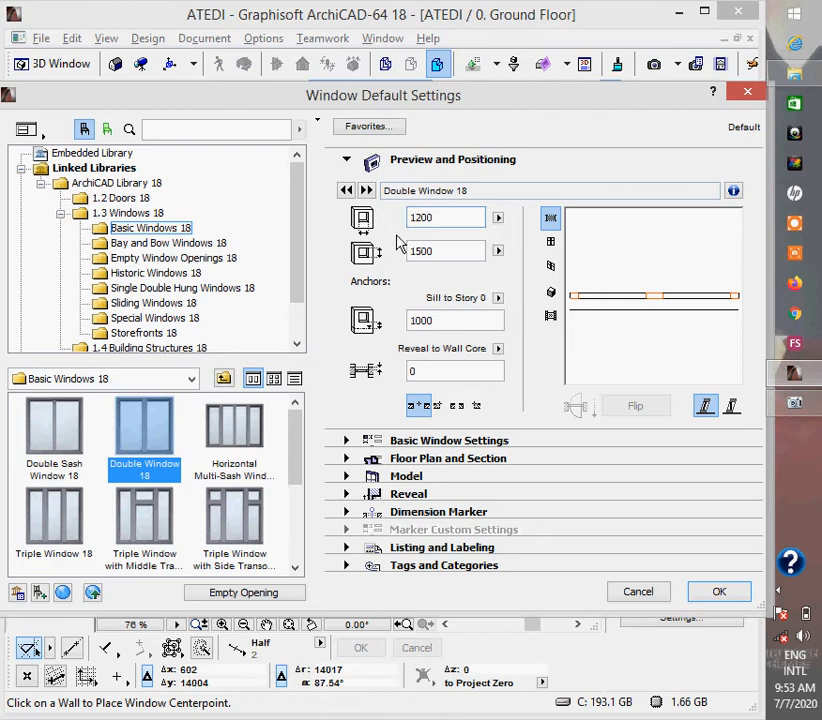
triple_click(445, 251)
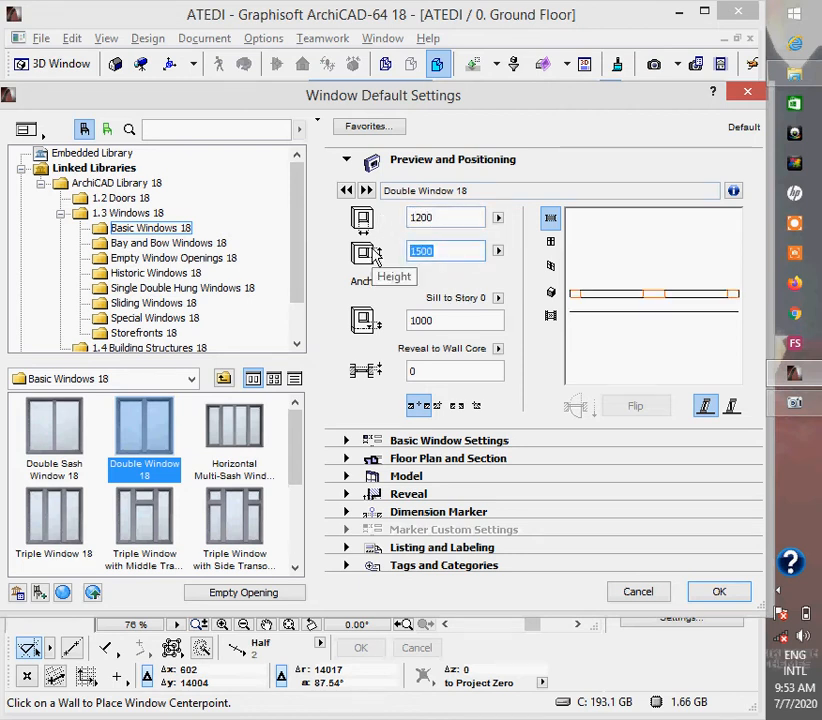
type("1200")
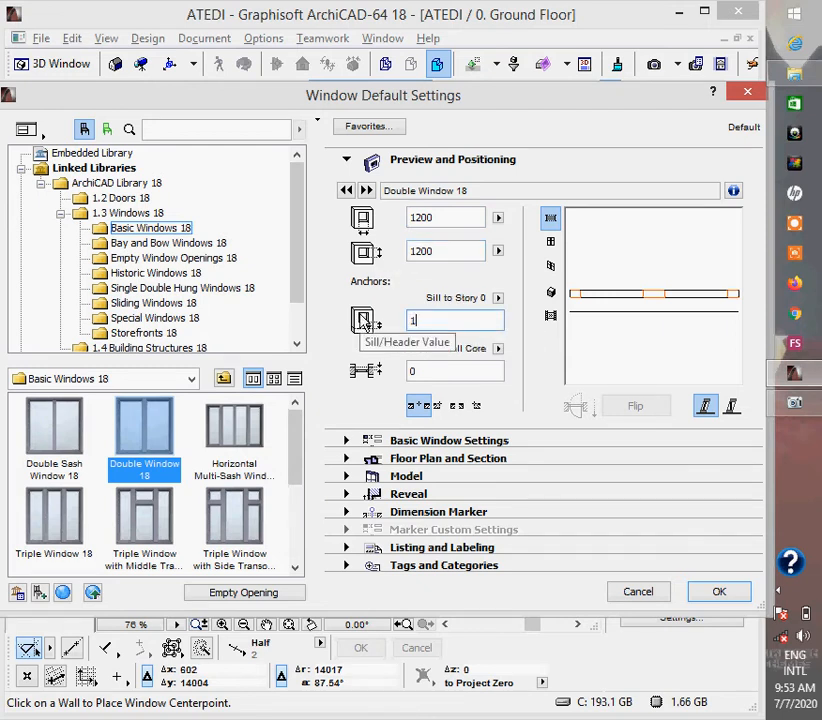
type("1350")
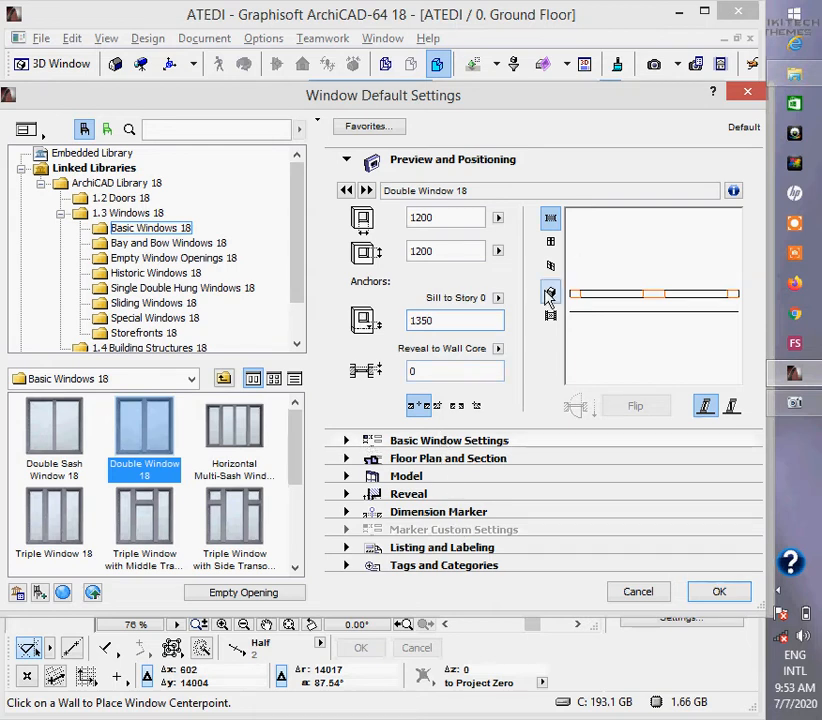
Cycle the window preview through elevation, rendered 3D and axonometric 3D views
left_click(550, 292)
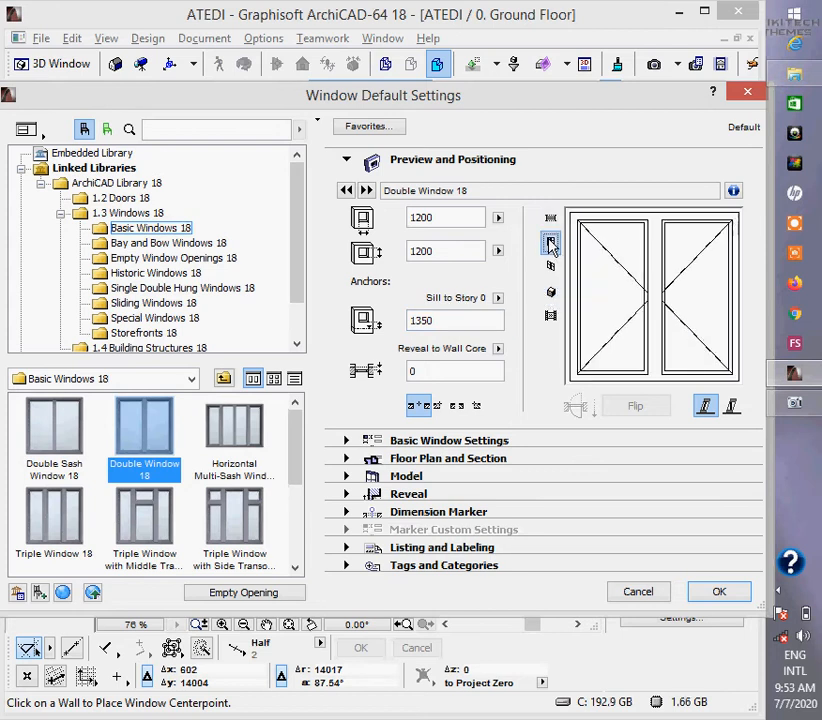
left_click(550, 293)
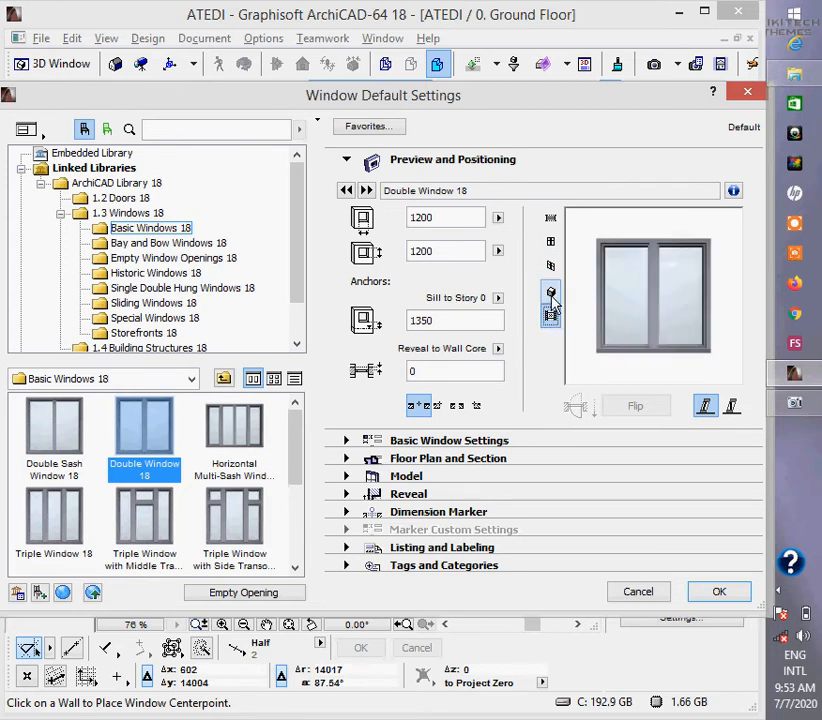
left_click(550, 290)
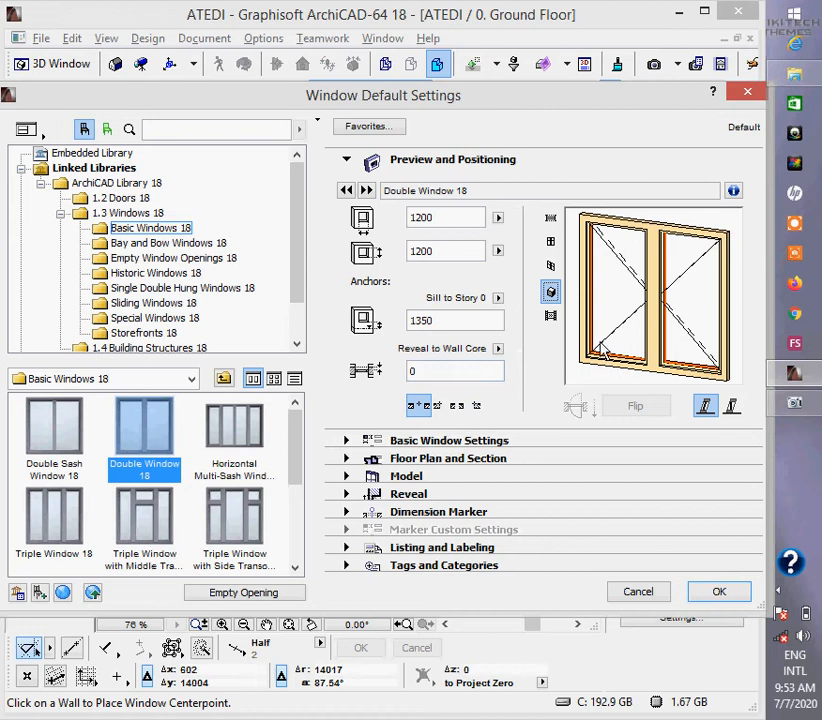
mouse_move(449, 449)
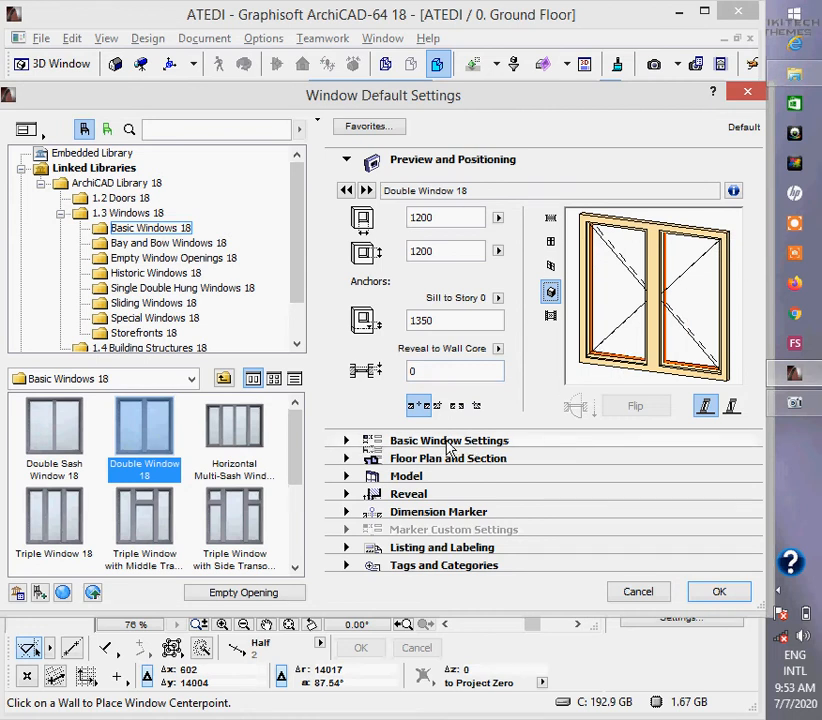
Expand Basic Window Settings and switch on Casing Out
left_click(346, 159)
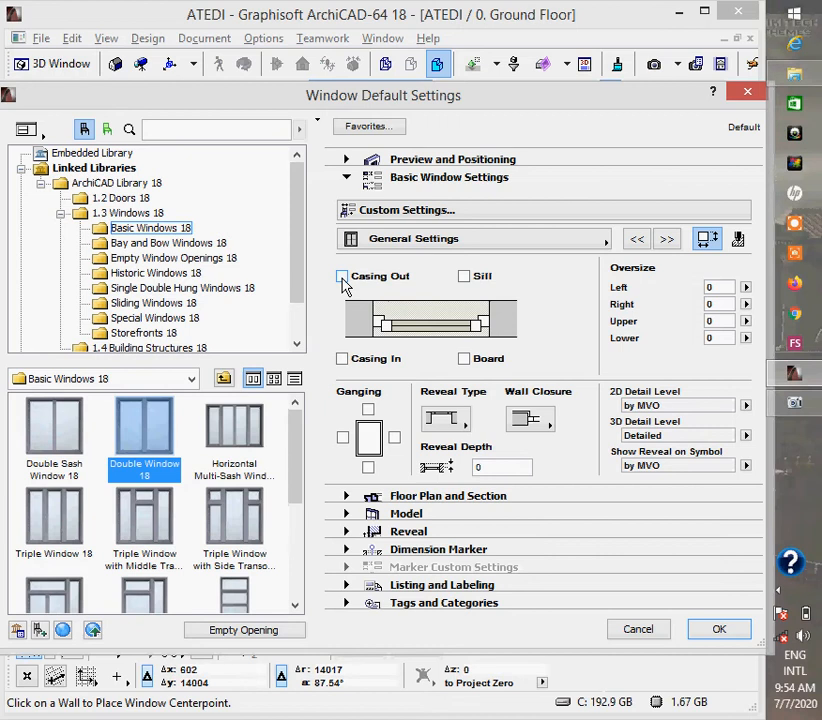
left_click(342, 276)
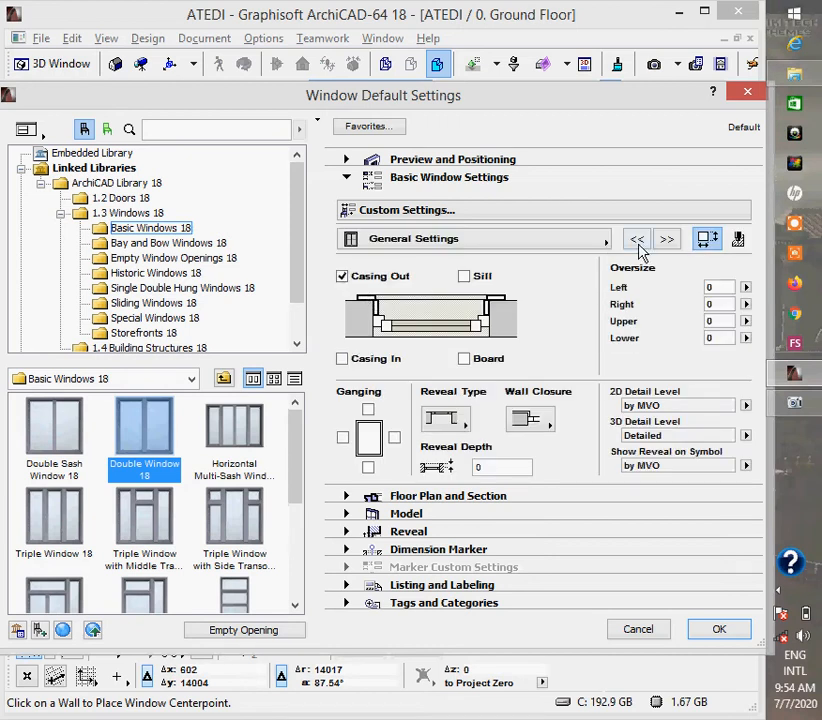
mouse_move(580, 268)
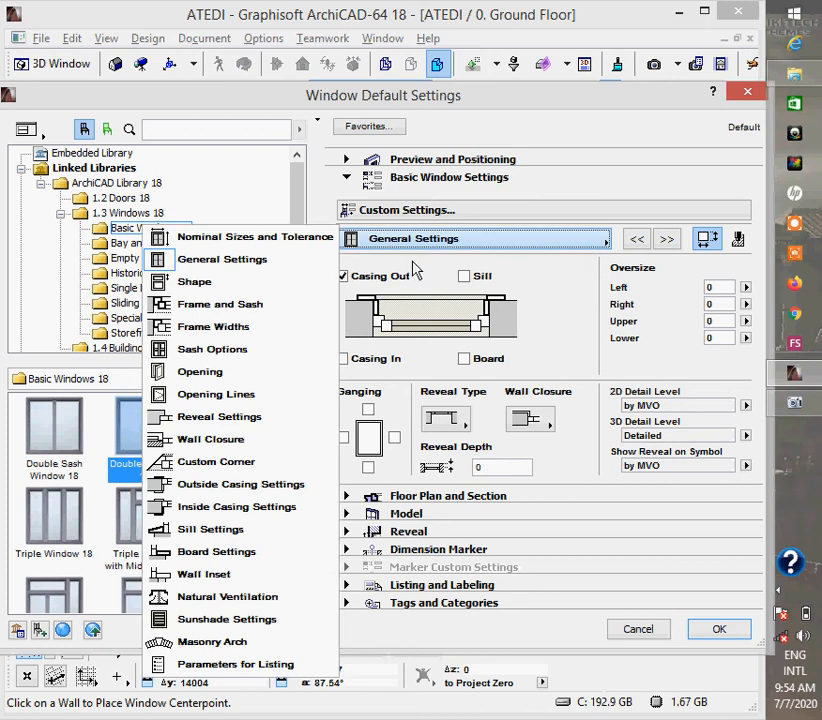
mouse_move(220, 304)
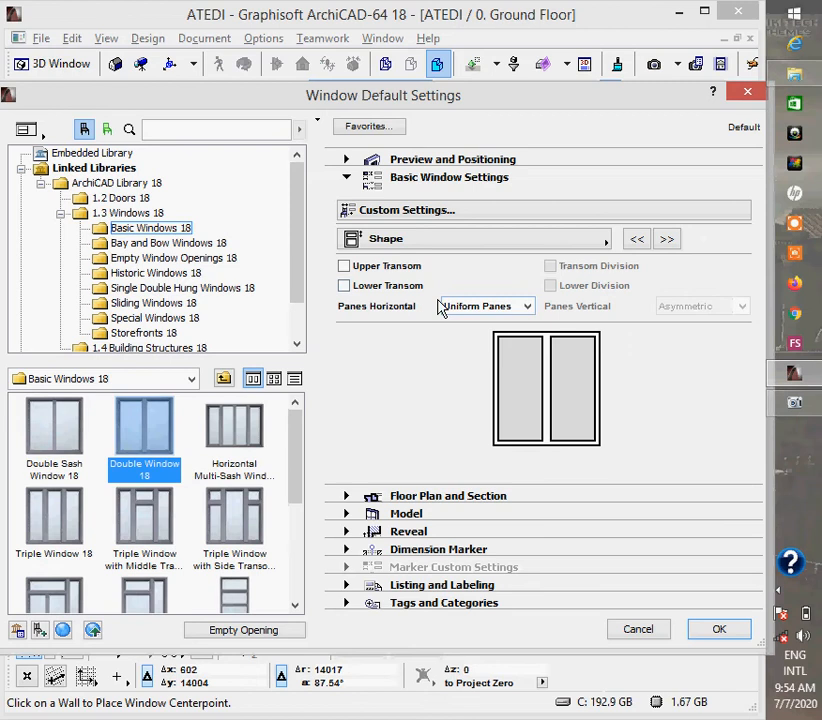
Add an upper transom and advance to the Frame and Sash page
left_click(345, 265)
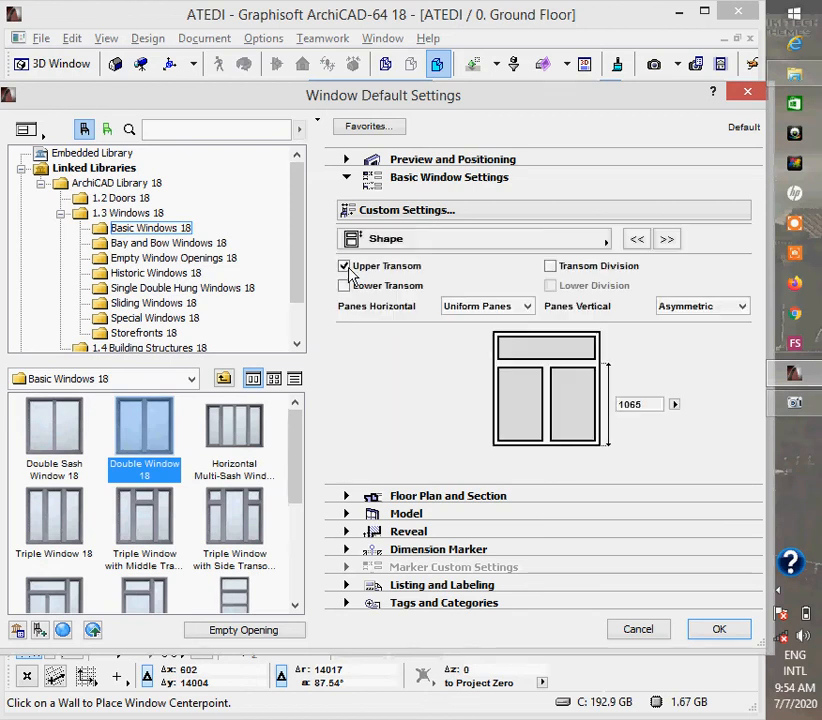
triple_click(638, 404)
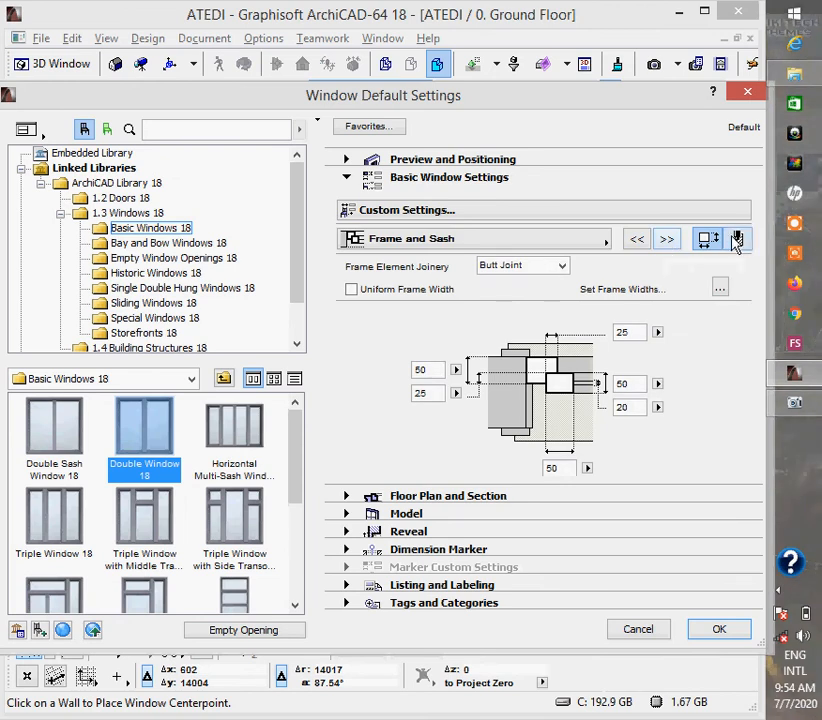
Set the frame and sash outside surfaces to Paint-04 on the Attributes sub-tab
left_click(737, 238)
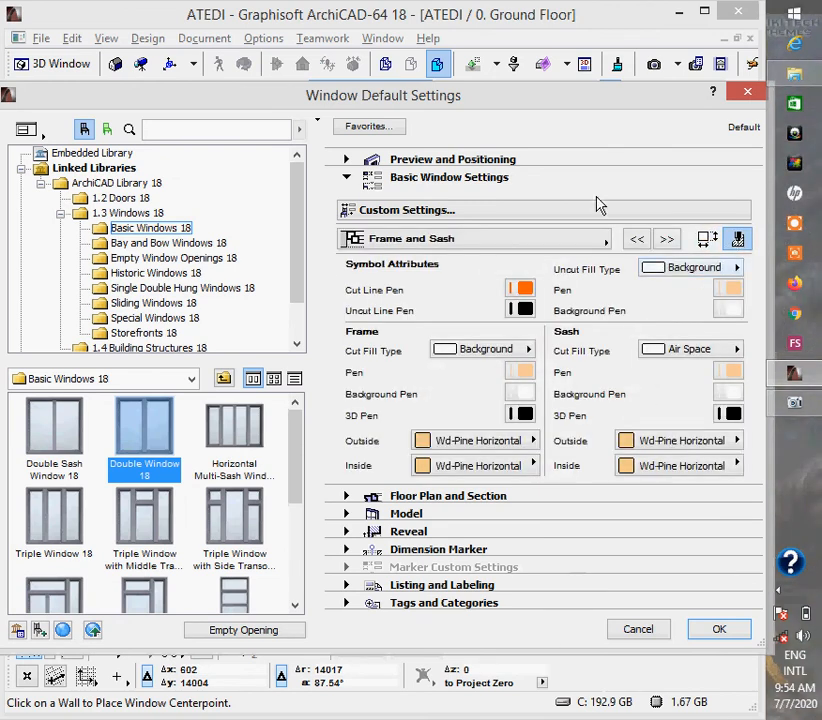
mouse_move(476, 404)
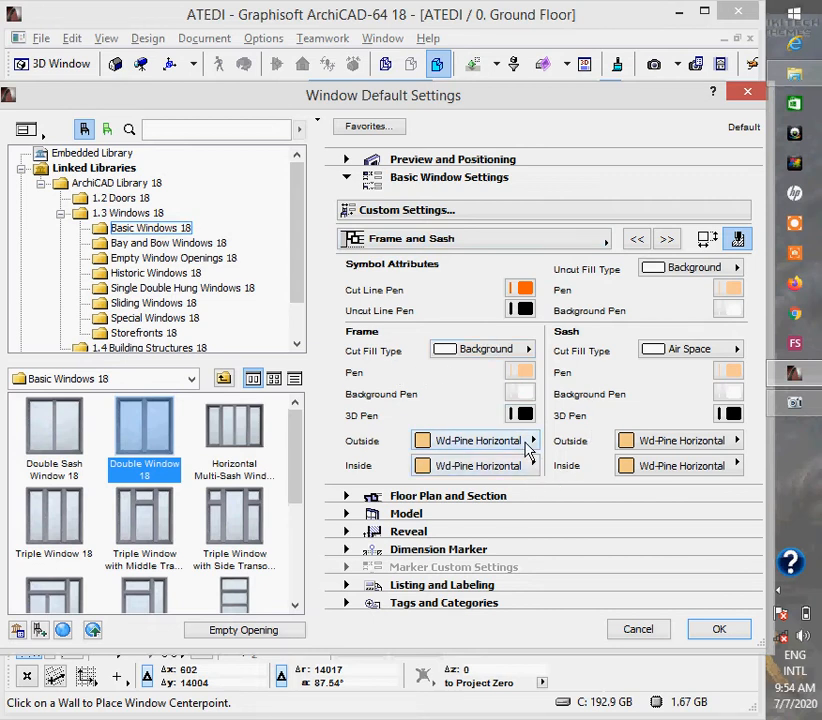
left_click(475, 440)
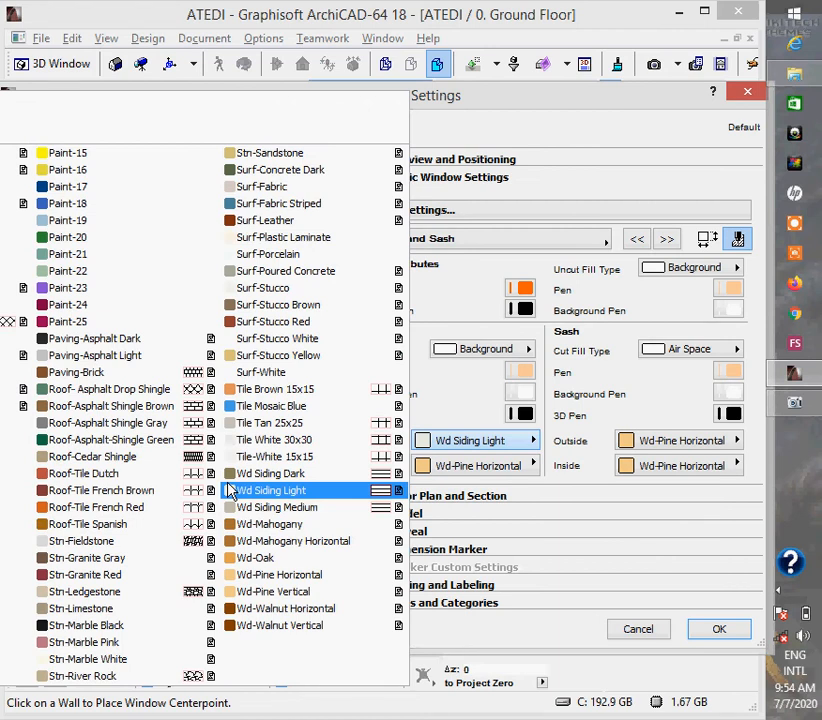
left_click(95, 355)
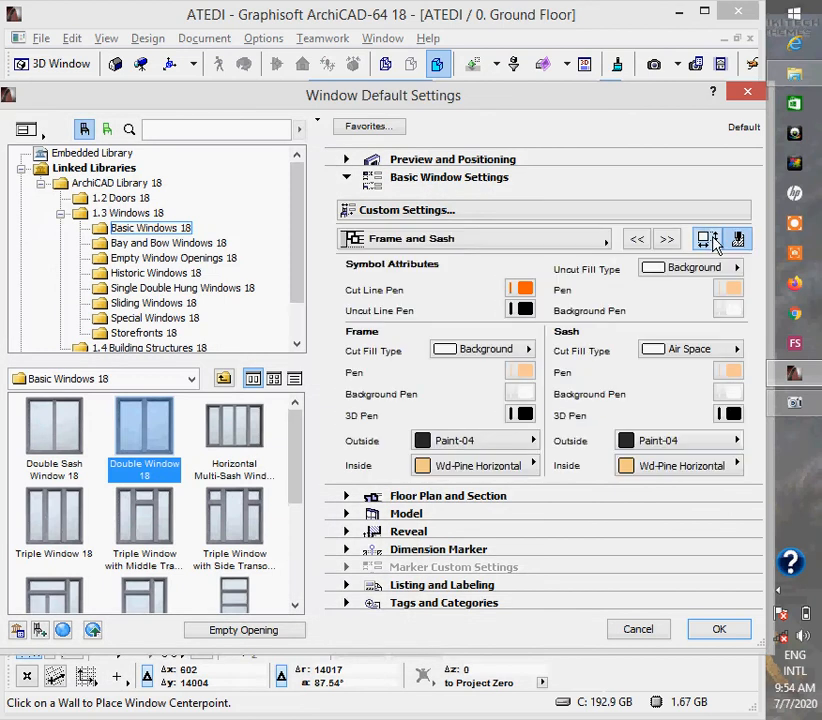
left_click(738, 238)
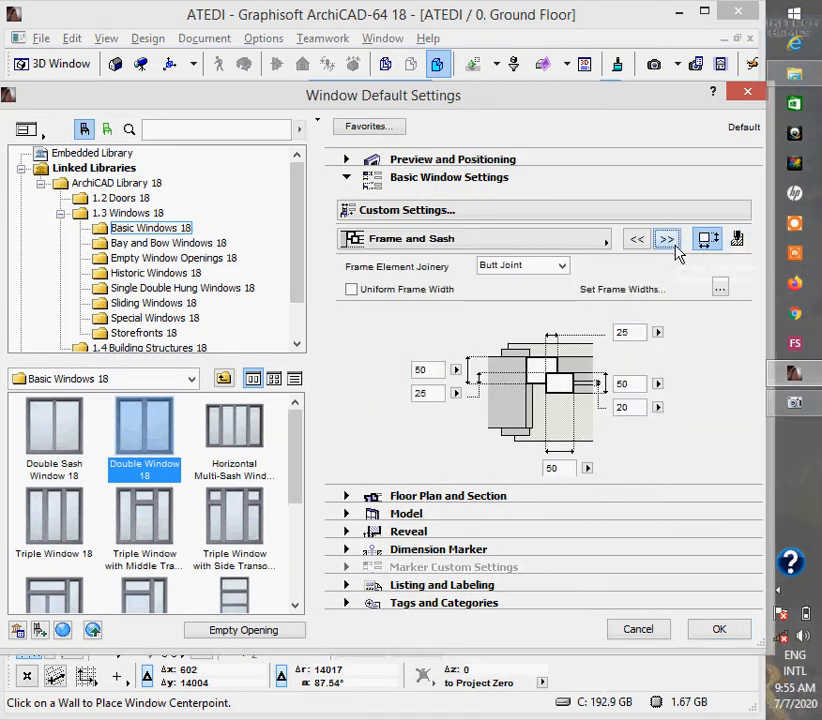
Make Main Sash 1 an H-V Grid sash with 2 panes each way
left_click(667, 238)
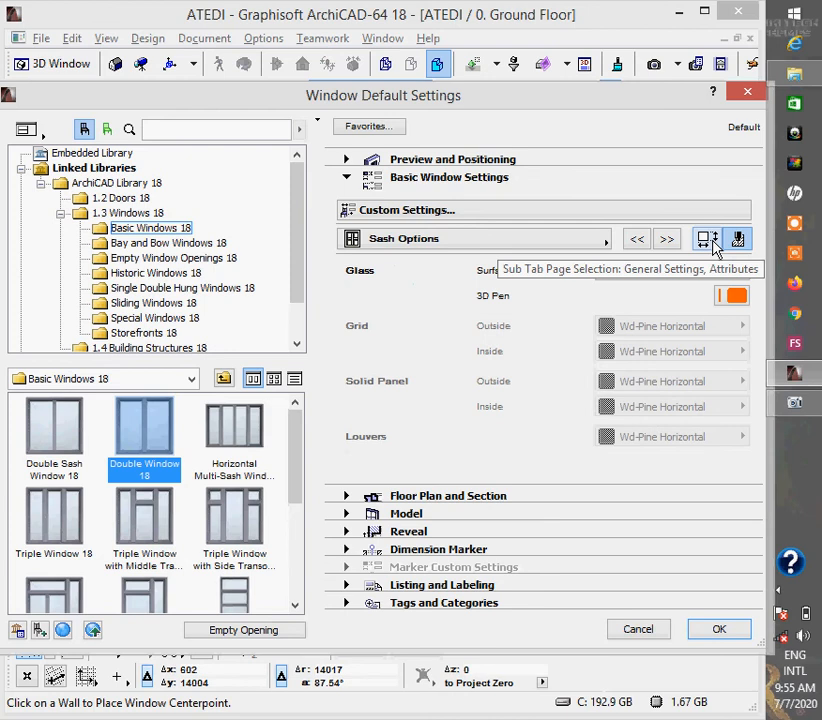
left_click(707, 238)
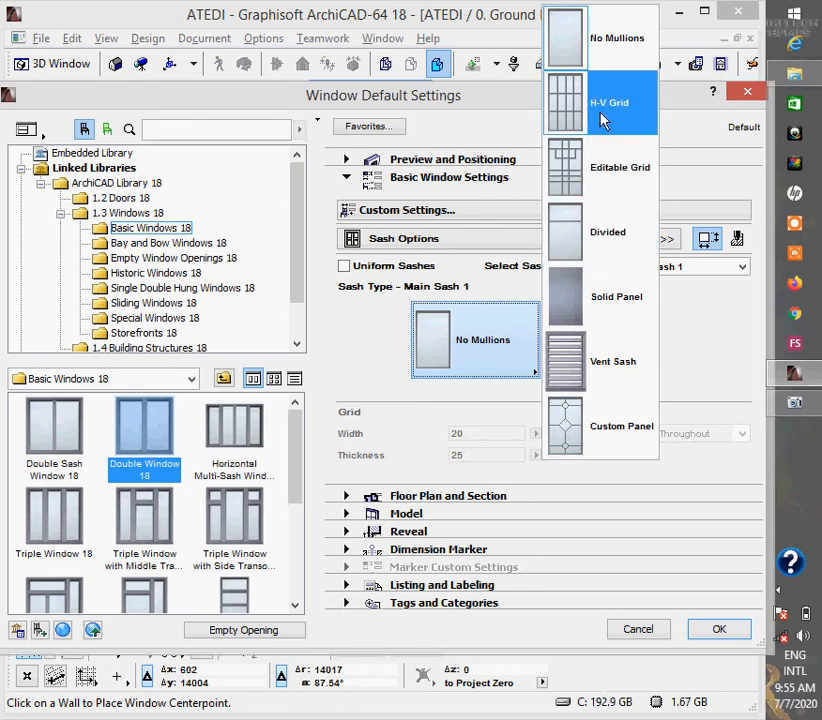
left_click(609, 102)
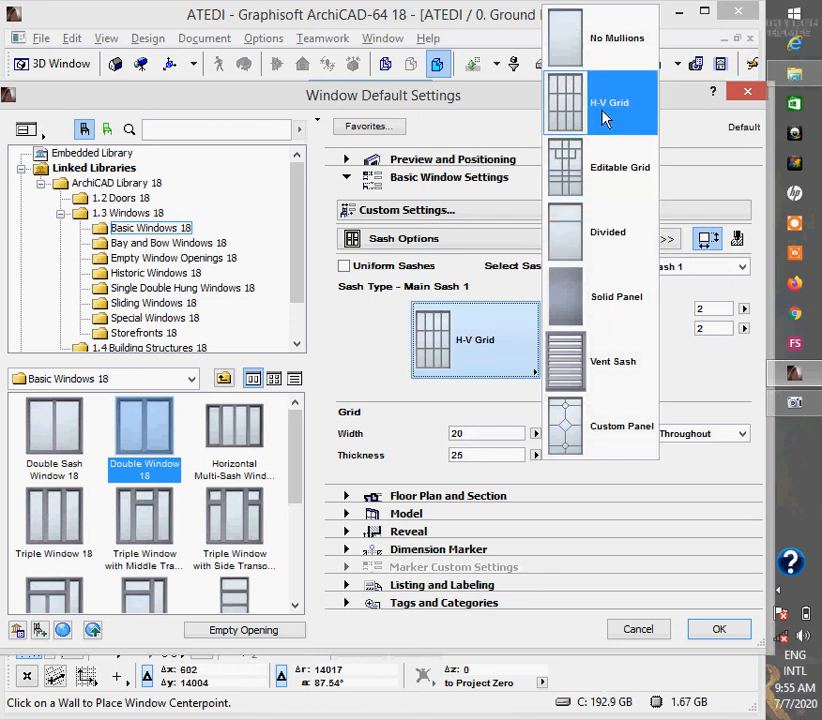
left_click(609, 102)
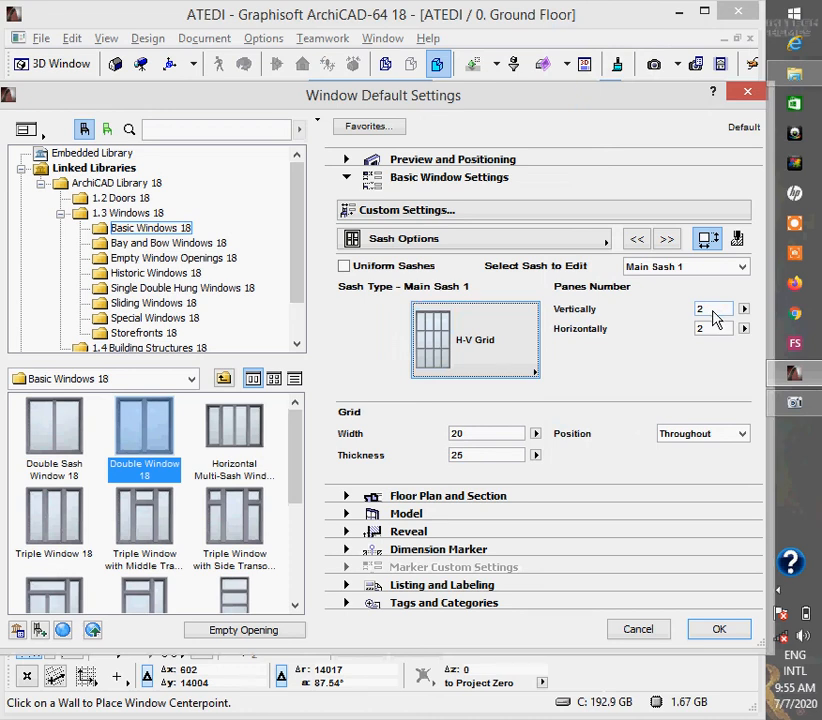
mouse_move(640, 160)
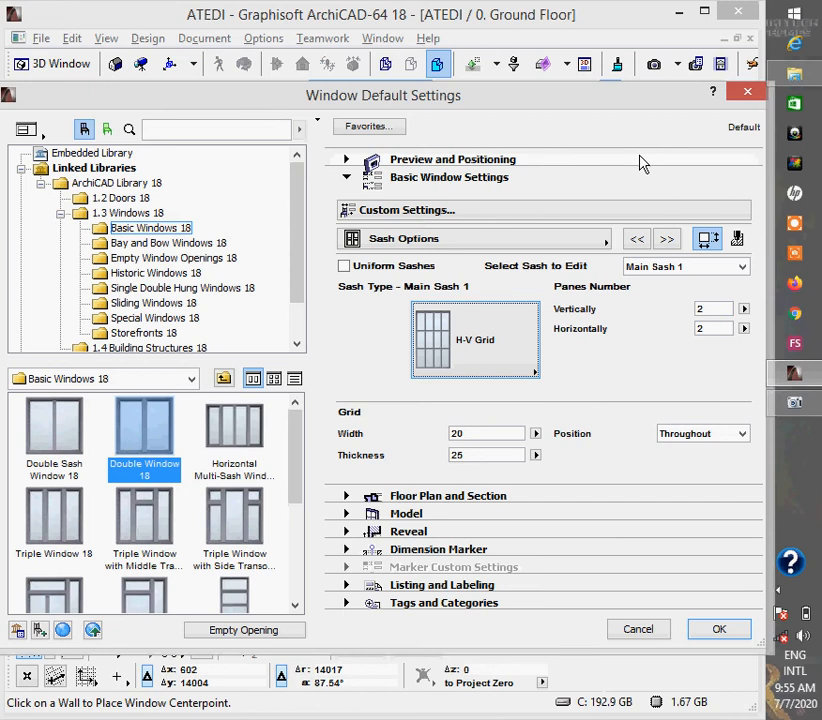
Check the 3D preview, then select Main Sash 2 for editing in Sash Options
left_click(346, 159)
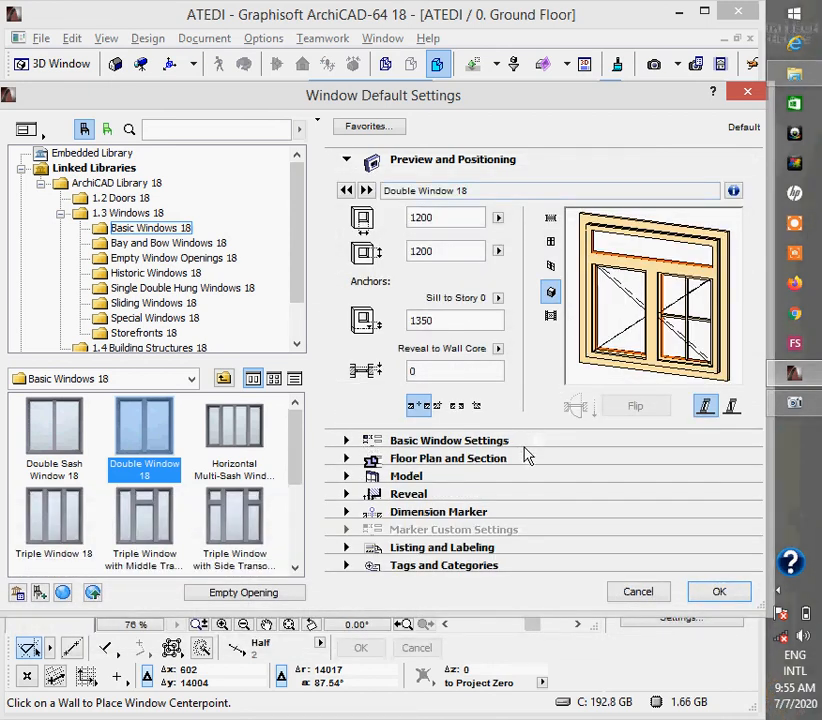
left_click(449, 440)
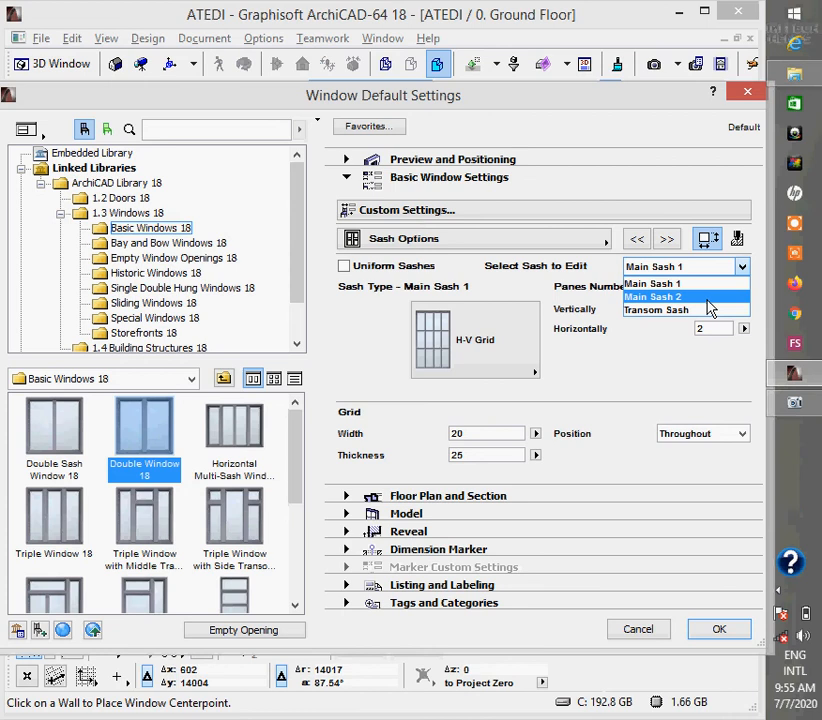
left_click(652, 296)
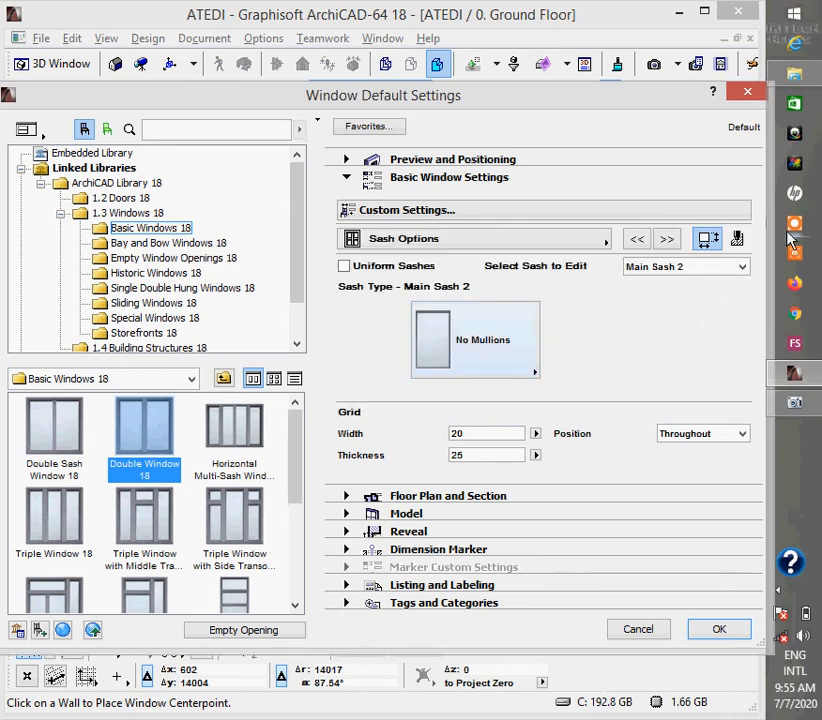
left_click(740, 266)
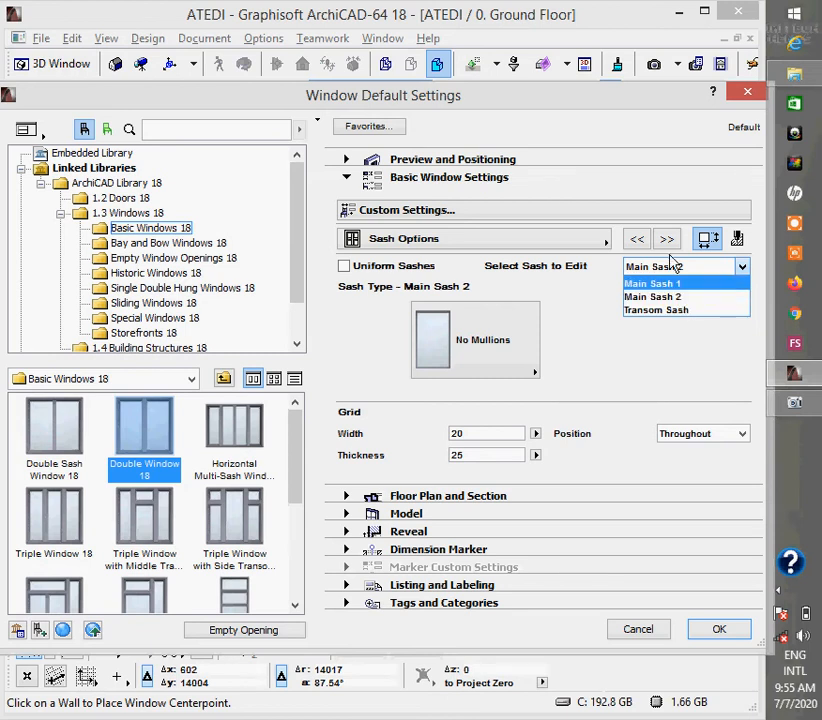
left_click(652, 296)
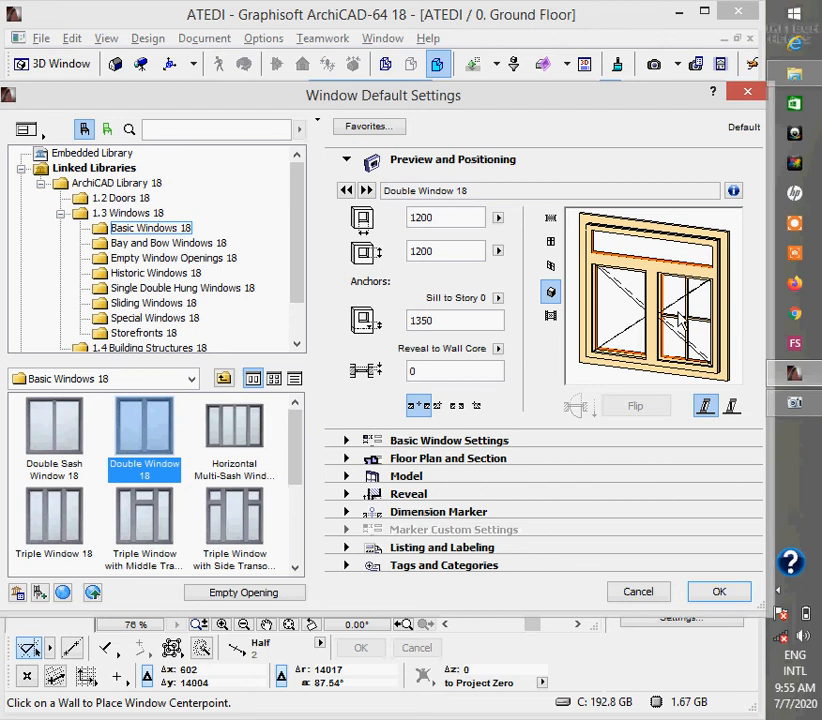
mouse_move(628, 320)
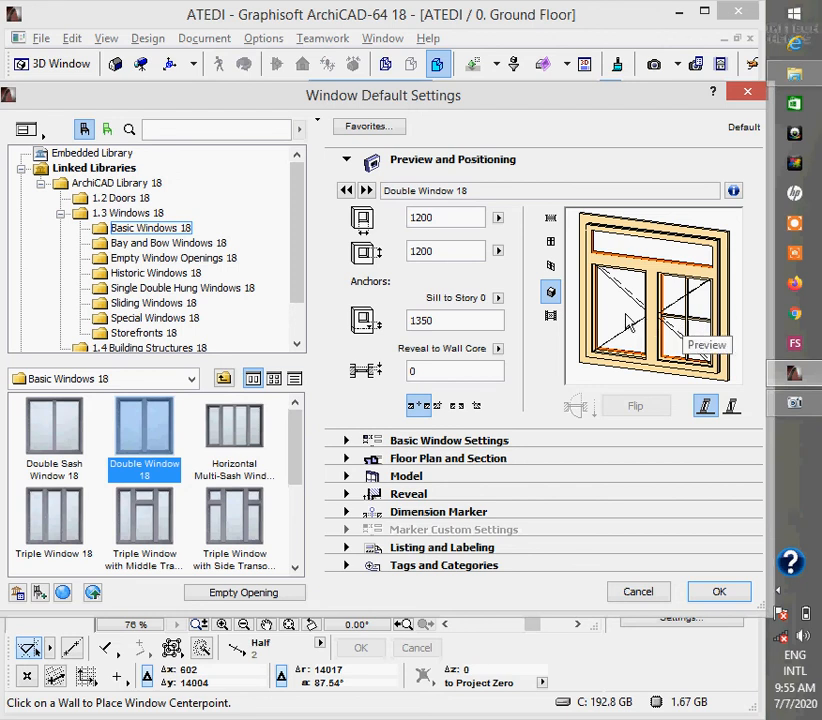
mouse_move(638, 282)
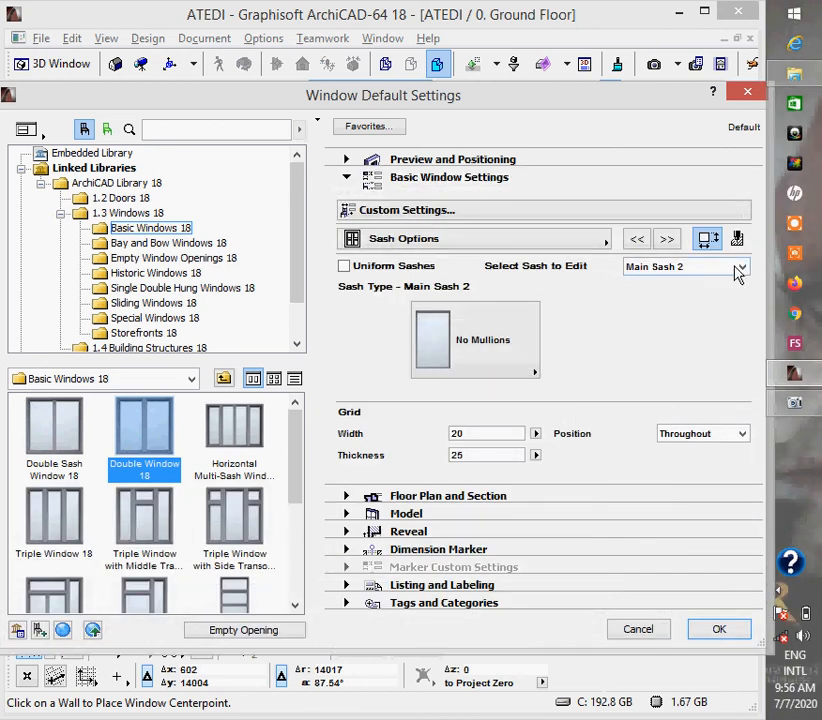
left_click(740, 266)
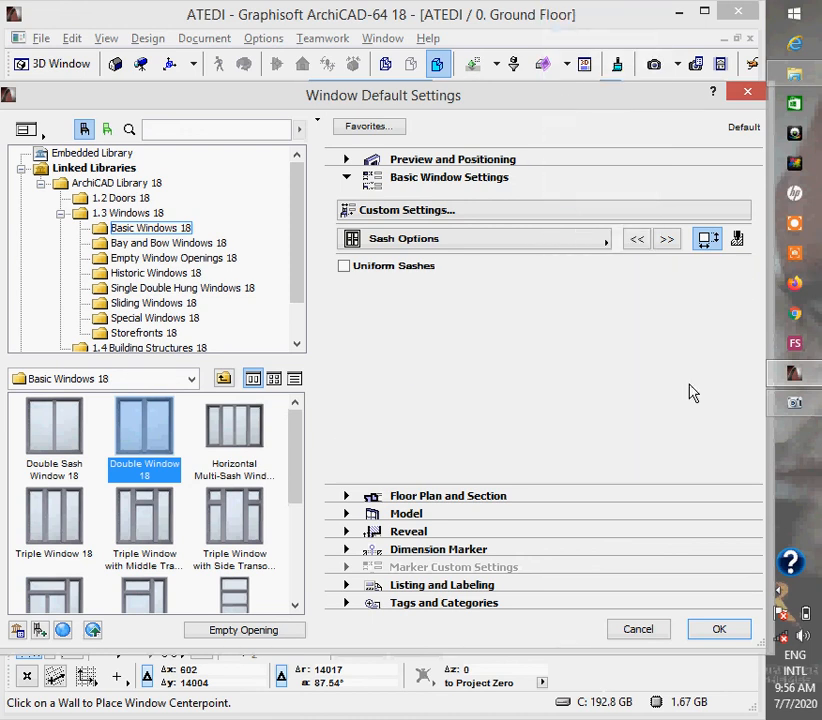
Give Main Sash 2 an H-V grid with a Paint-01 outside grid surface
left_click(738, 238)
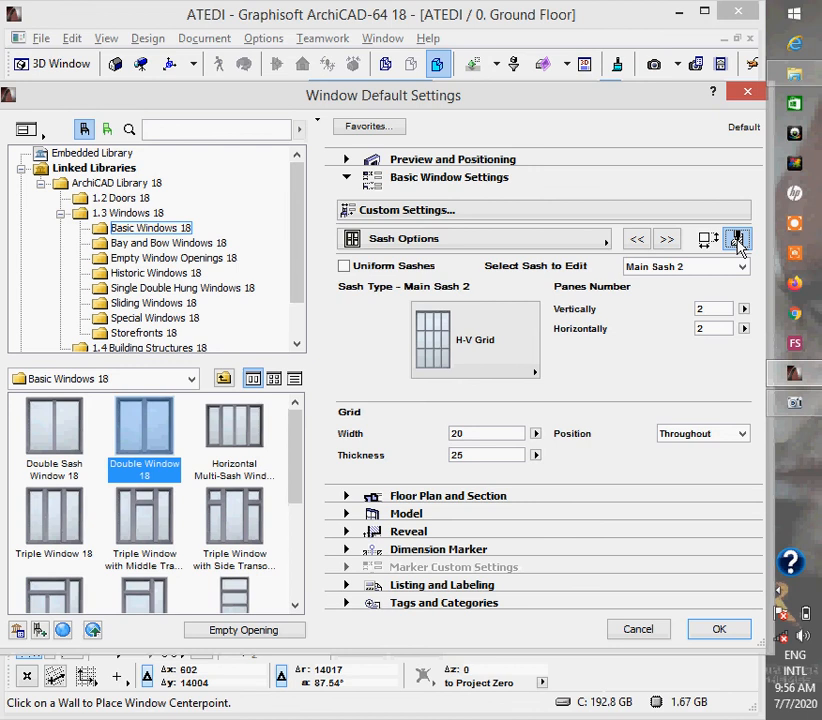
left_click(738, 238)
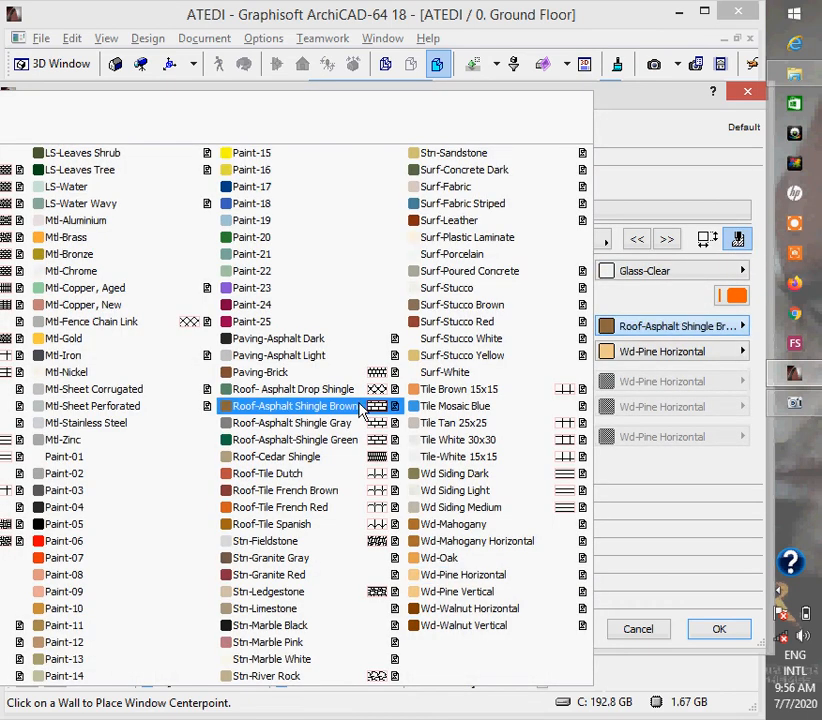
left_click(718, 628)
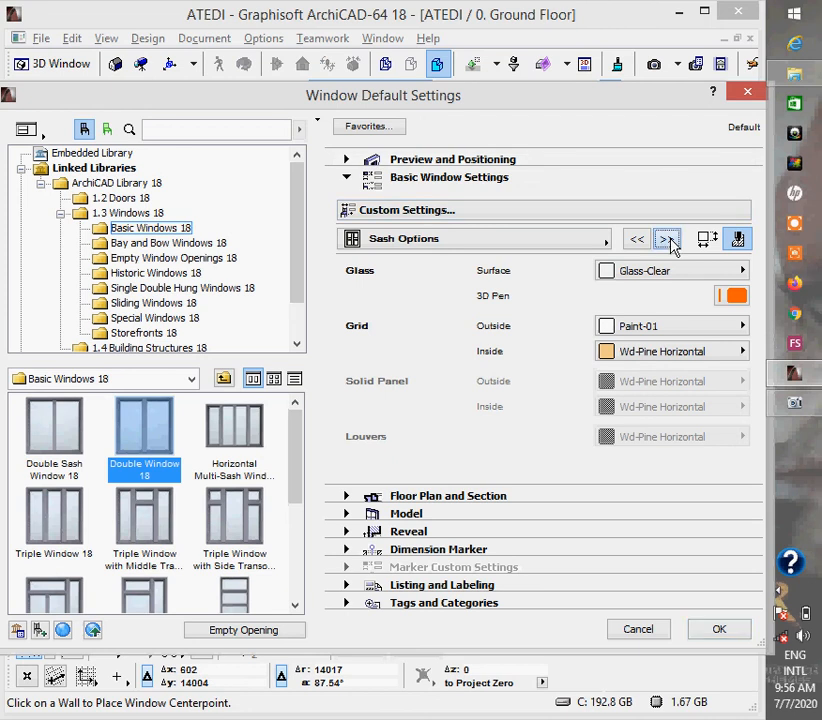
left_click(667, 238)
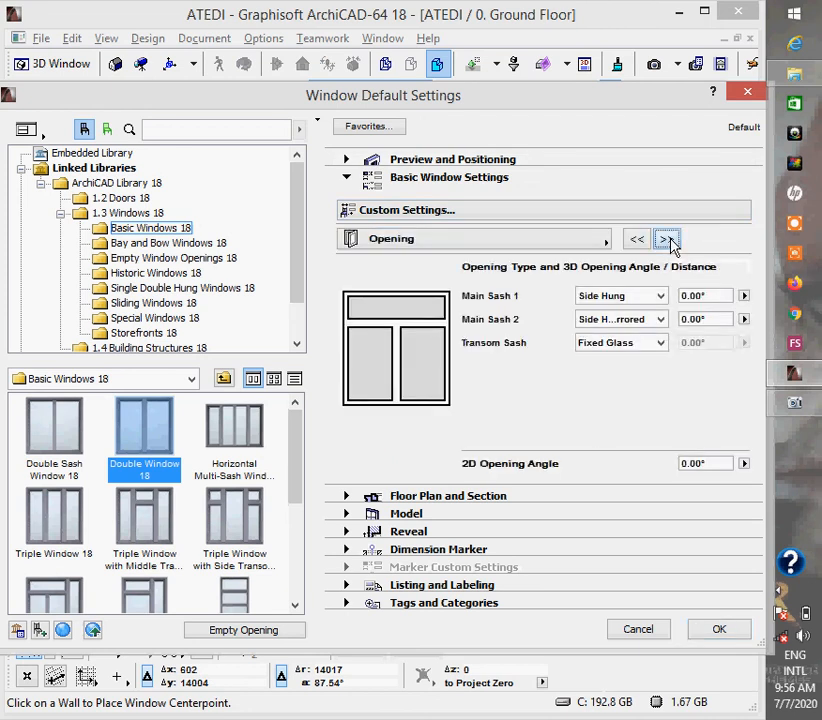
Override Model View Options for 3D opening lines and turn the opening line off
left_click(667, 238)
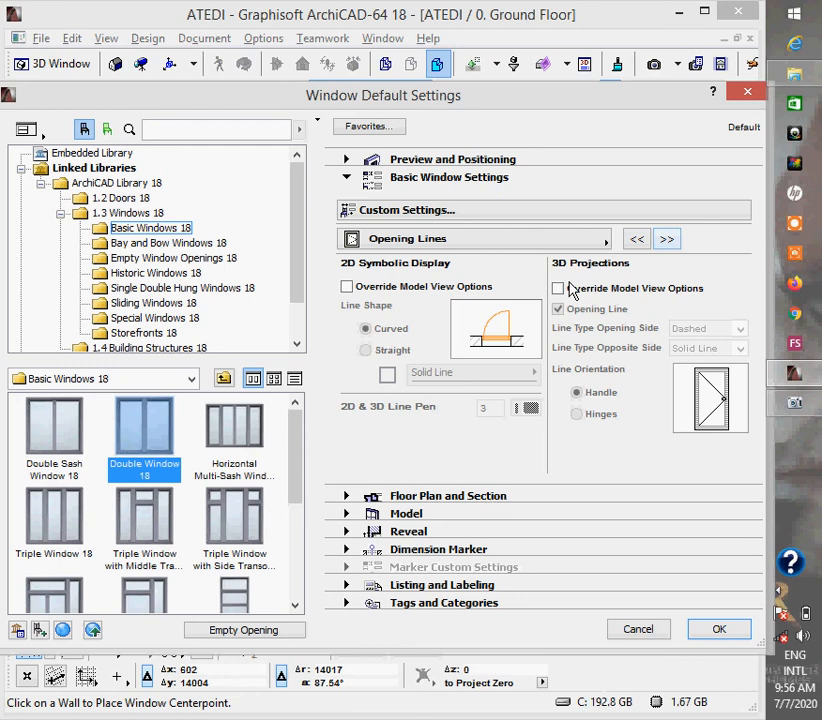
left_click(558, 288)
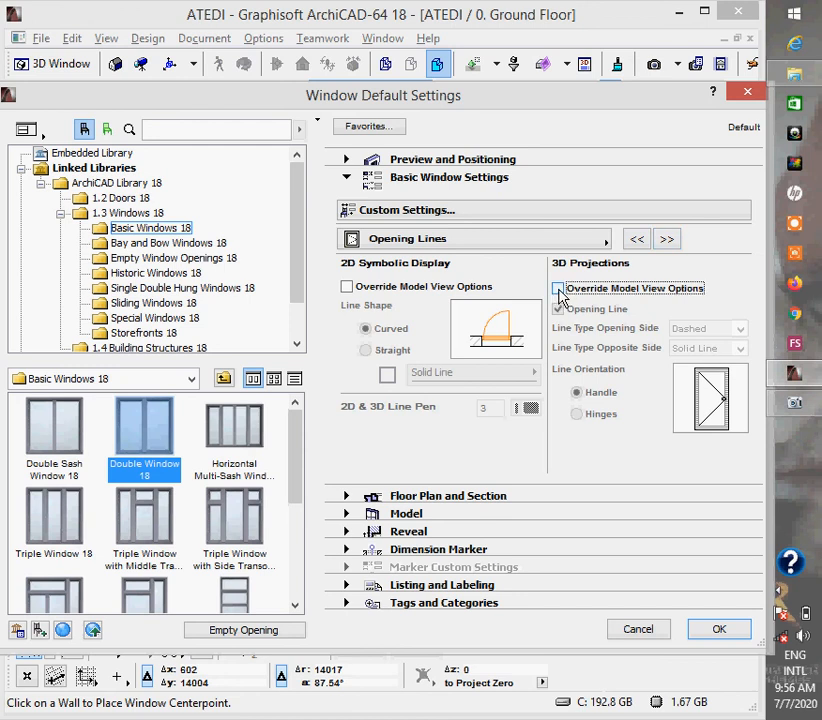
left_click(558, 288)
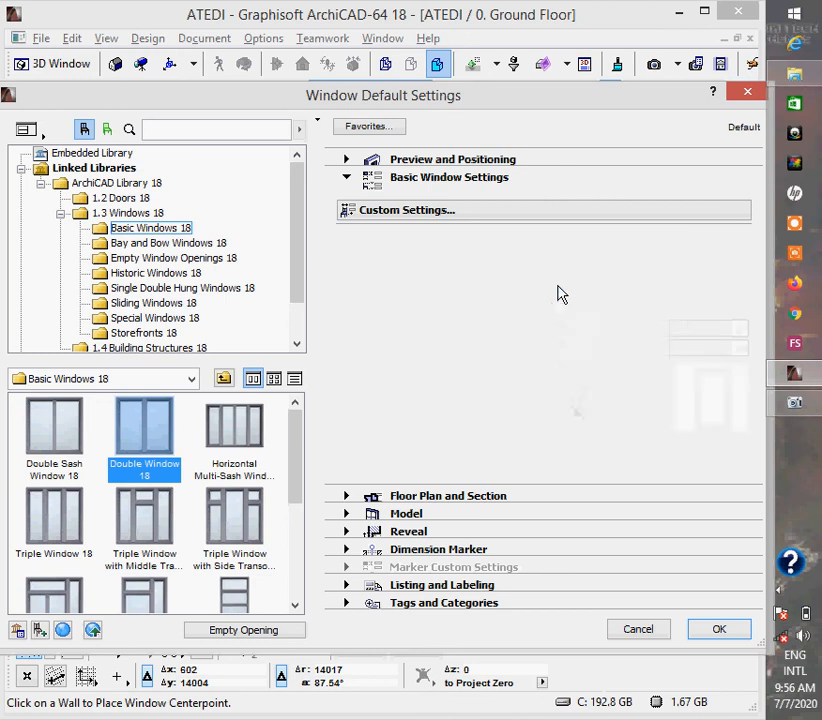
left_click(406, 209)
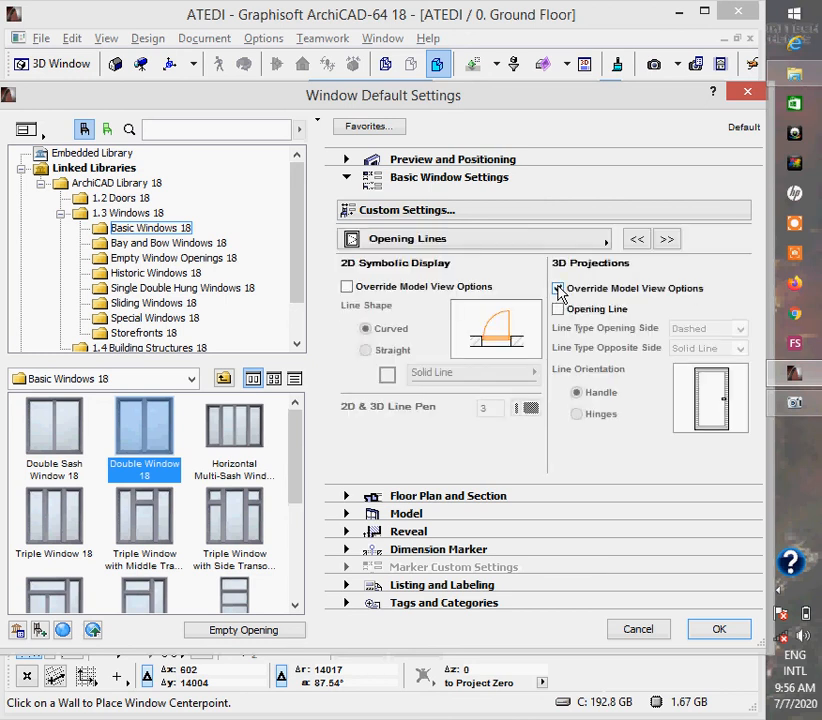
left_click(558, 288)
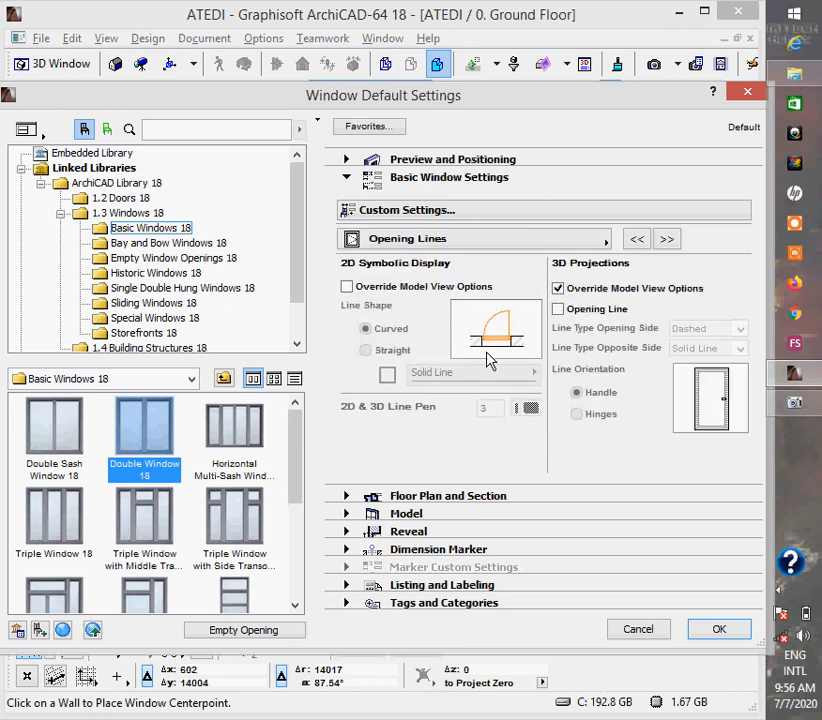
mouse_move(667, 239)
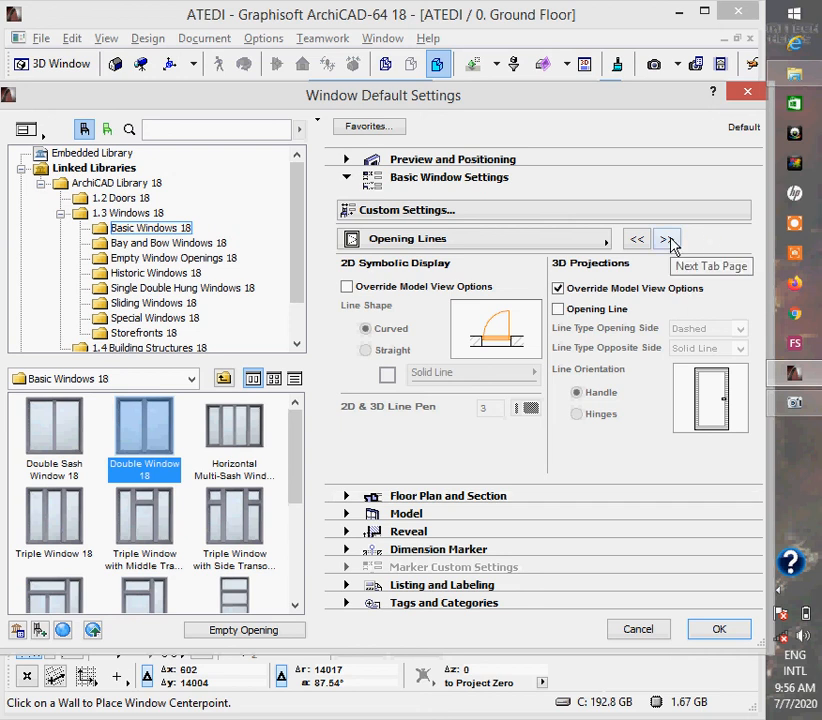
left_click(668, 238)
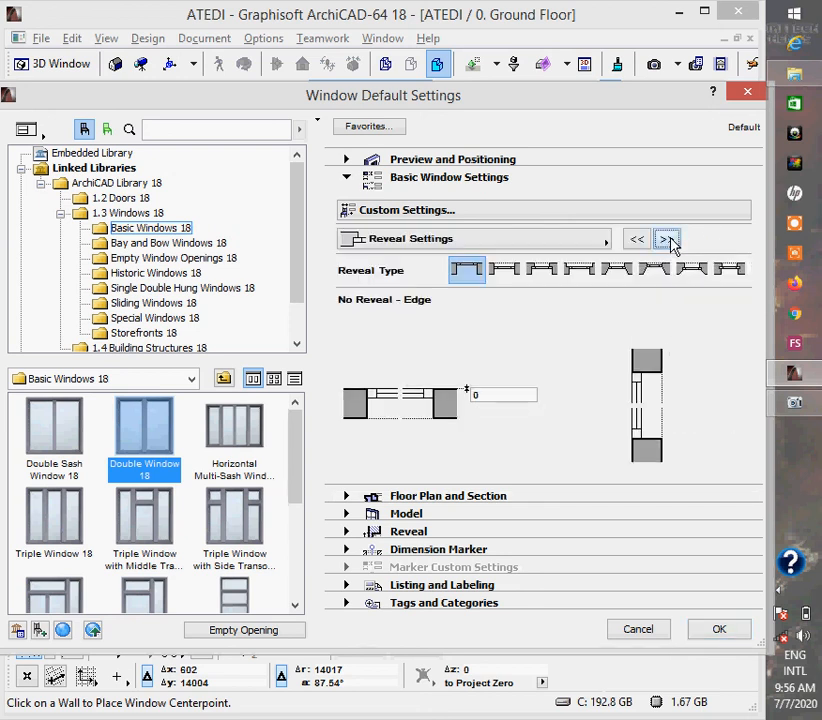
Give the window's outside casing a white Paint-01 surface and confirm the window settings
left_click(667, 239)
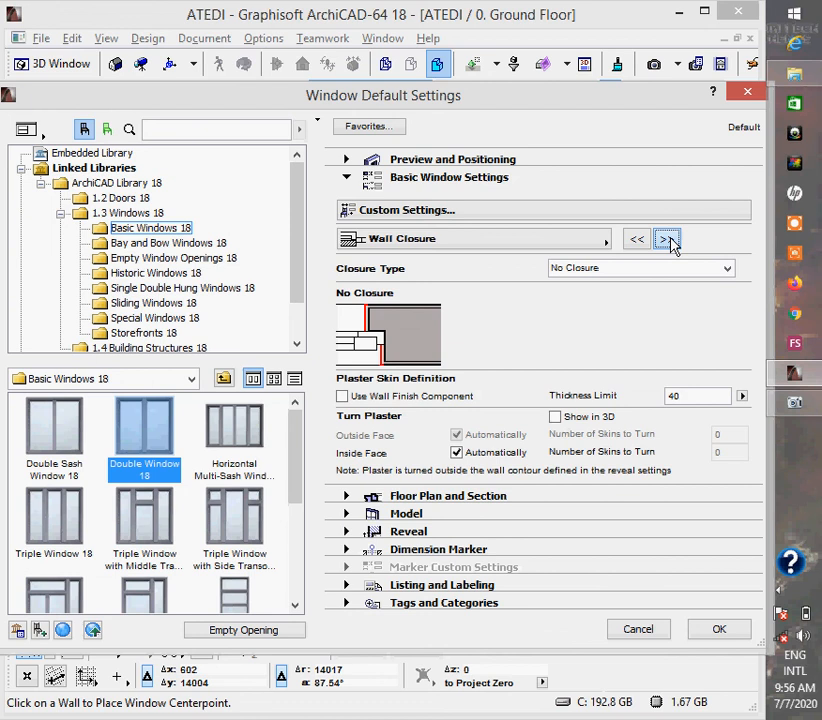
left_click(668, 238)
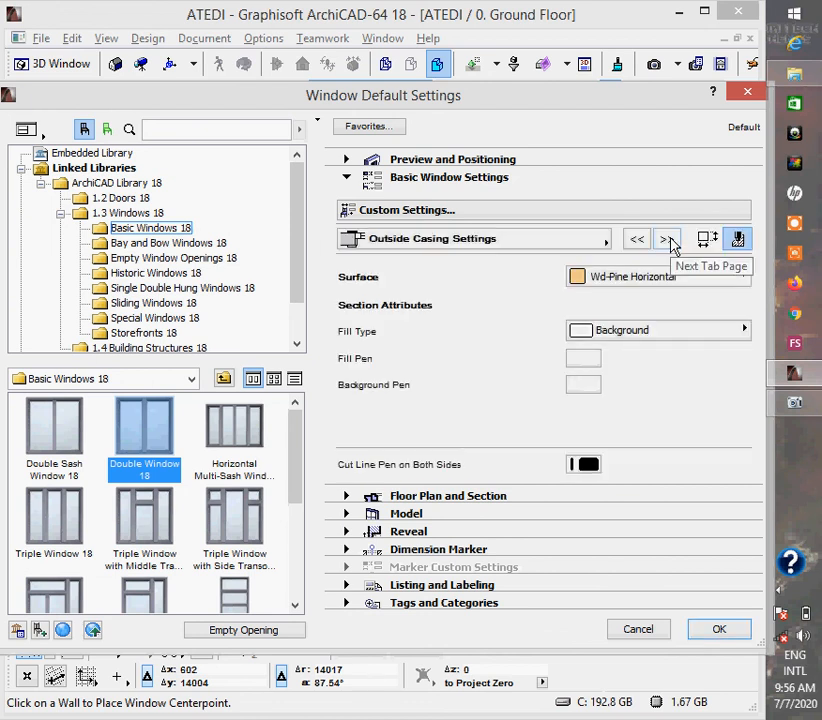
left_click(667, 238)
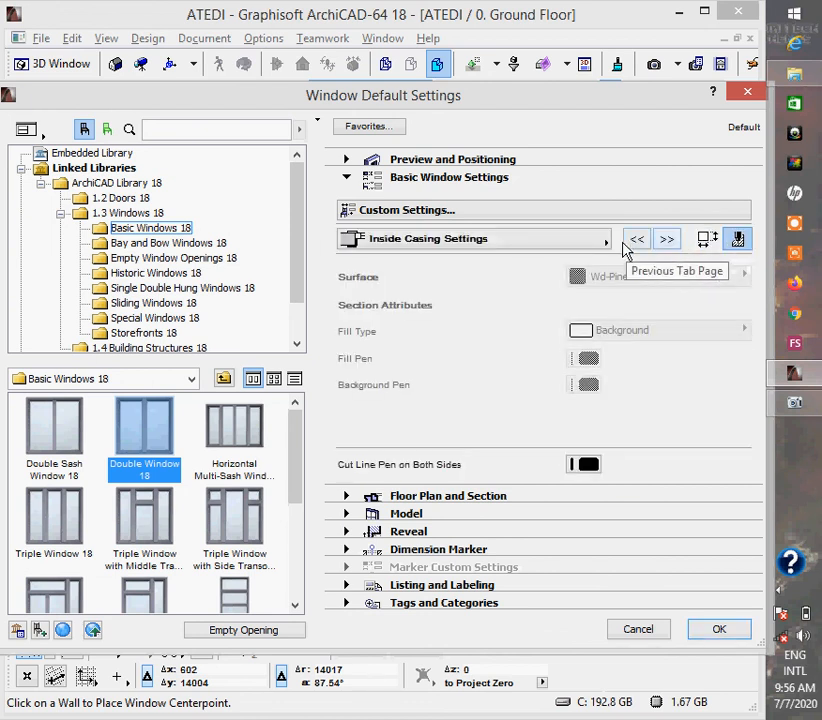
left_click(667, 238)
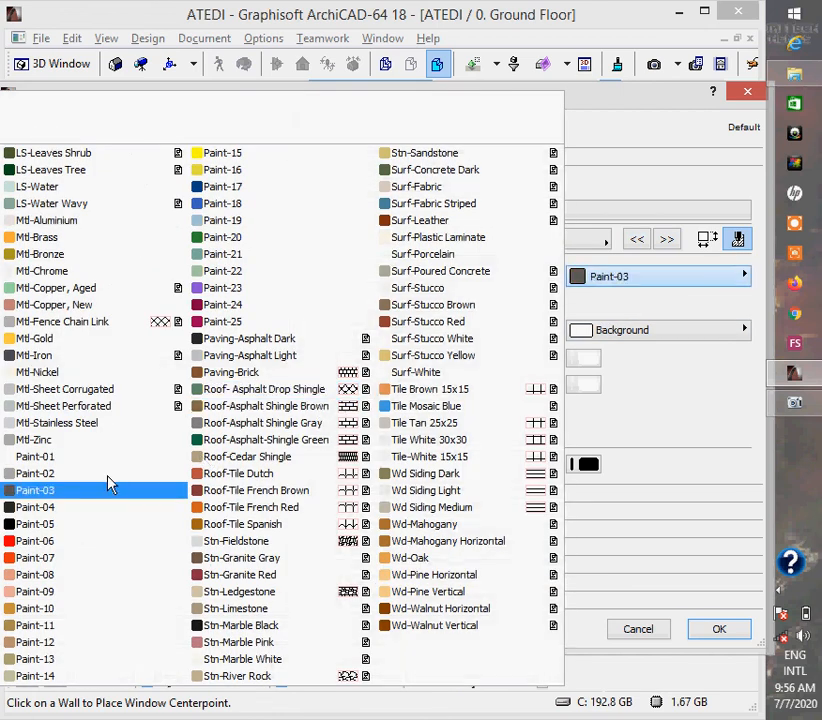
left_click(718, 628)
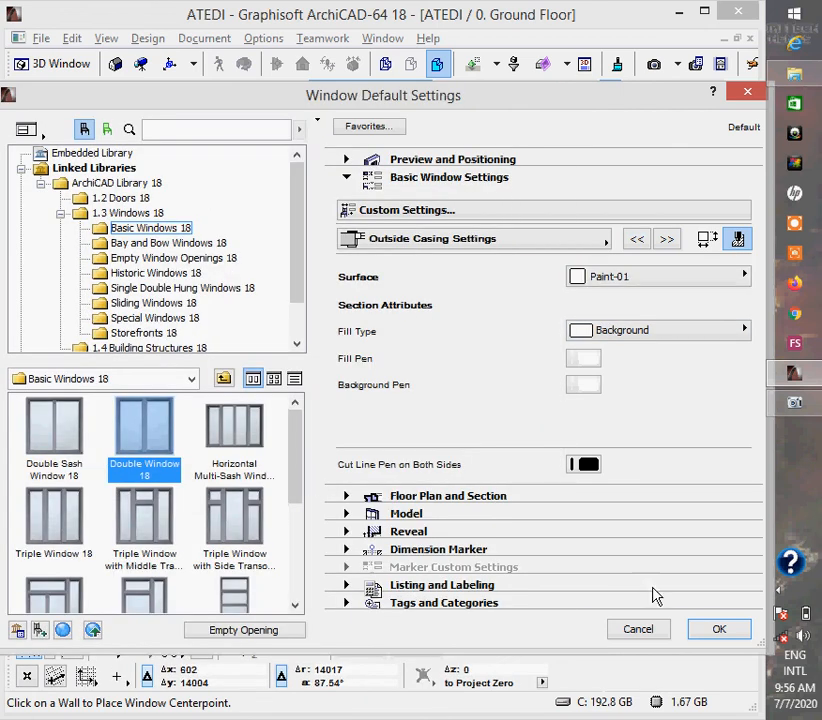
left_click(718, 628)
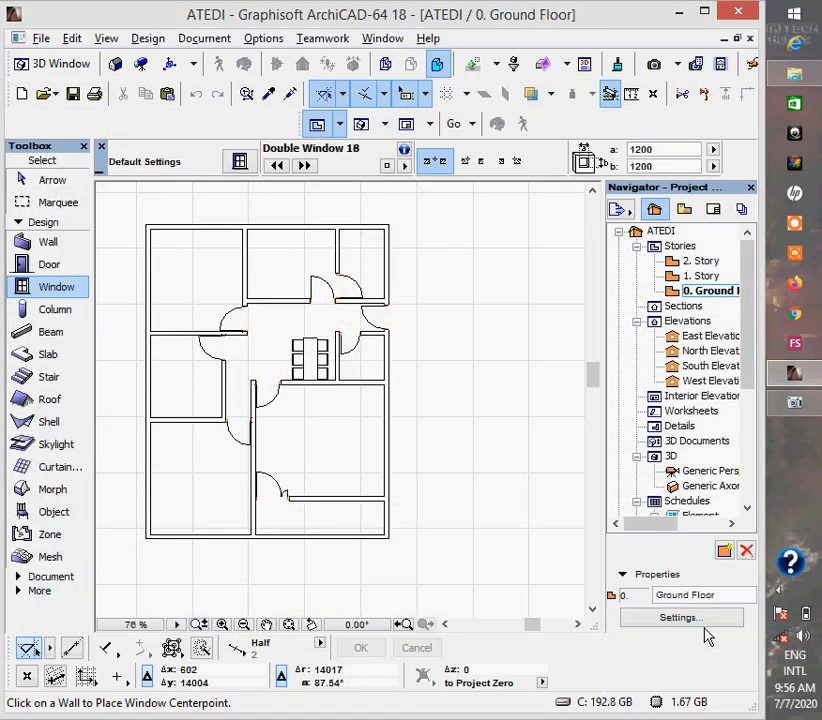
mouse_move(352, 475)
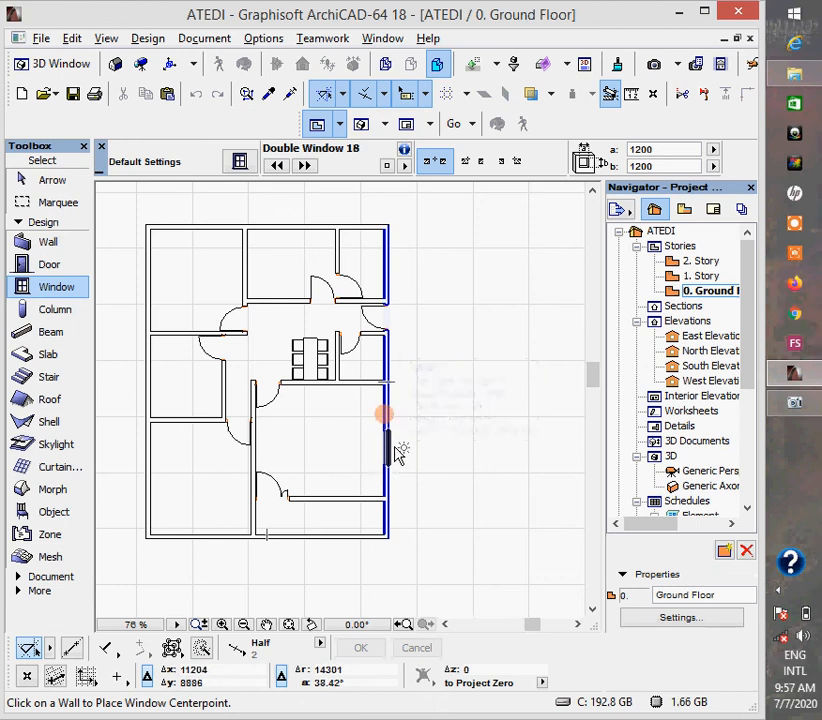
Place the Double Window 18 in the right-hand exterior wall of the ground floor
left_click(385, 415)
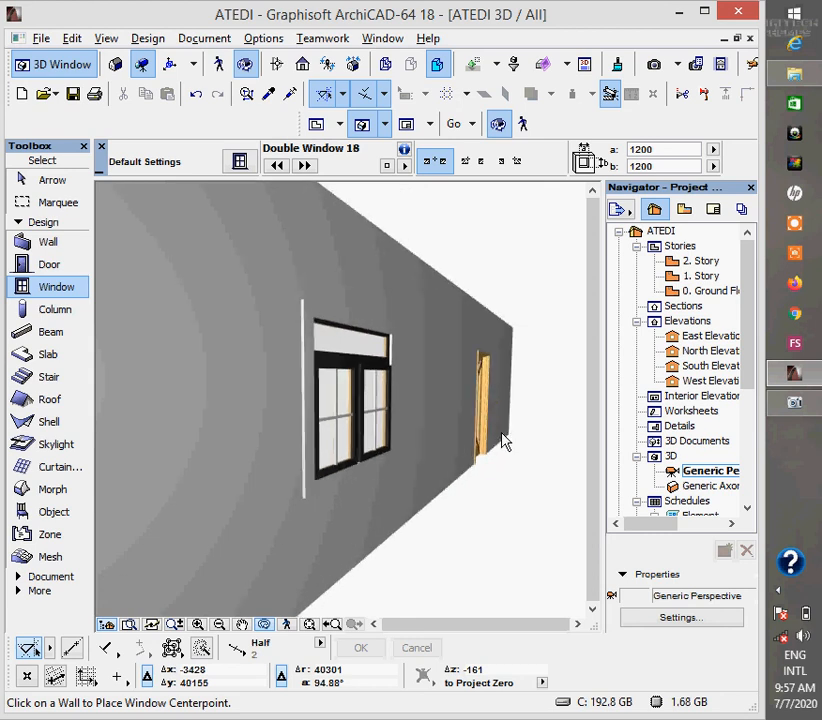
mouse_move(310, 480)
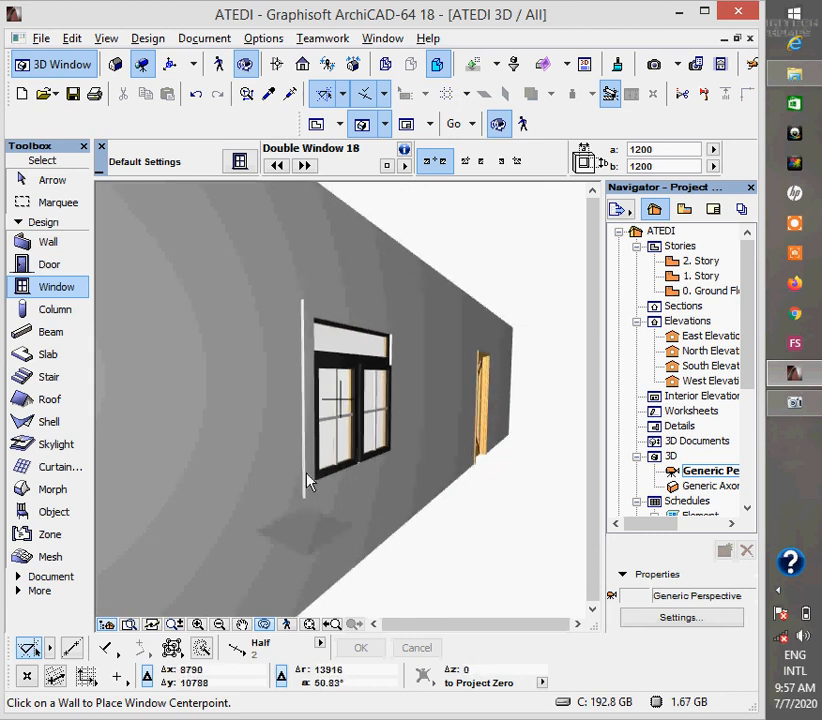
mouse_move(310, 327)
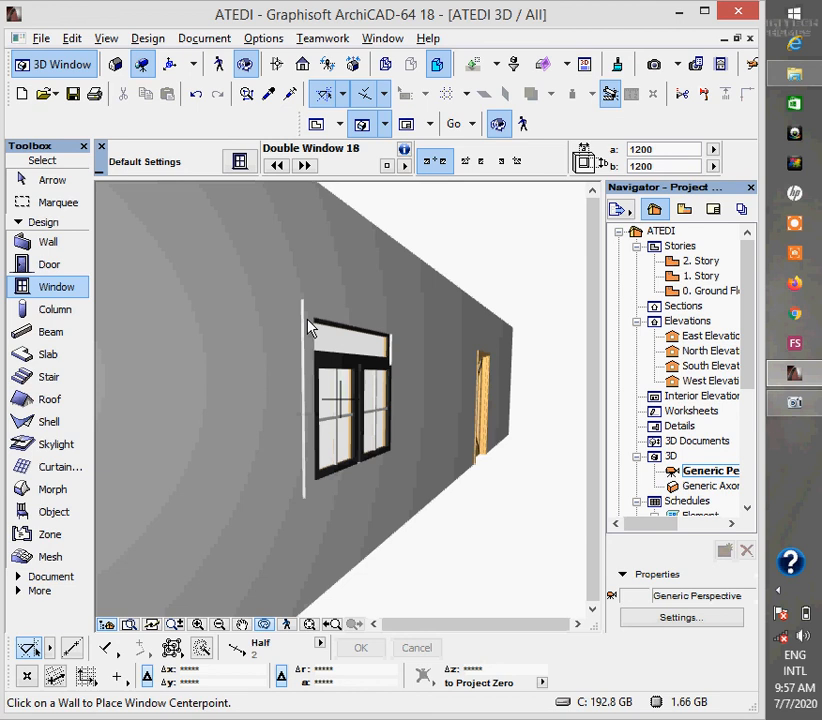
mouse_move(398, 412)
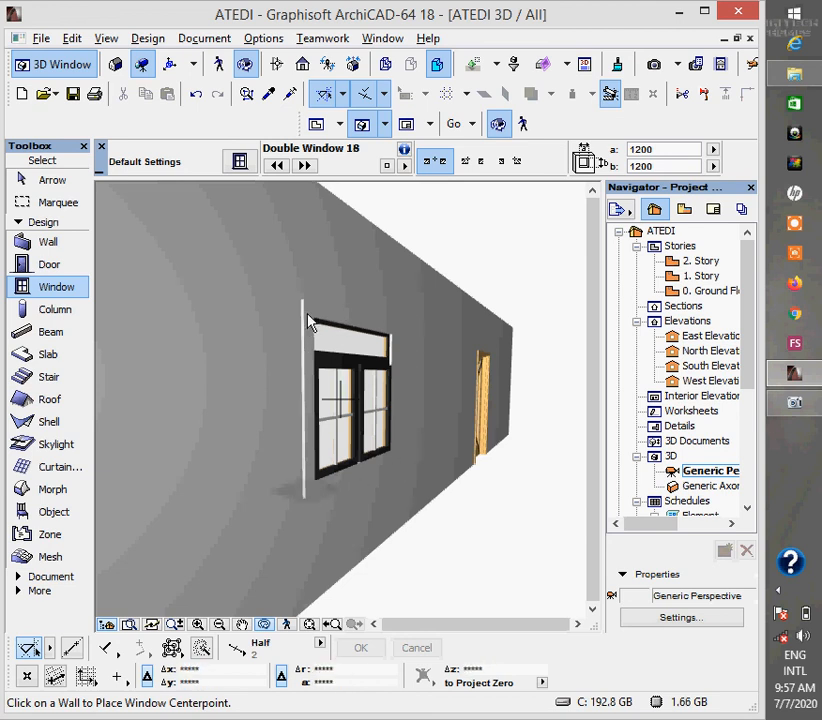
mouse_move(420, 435)
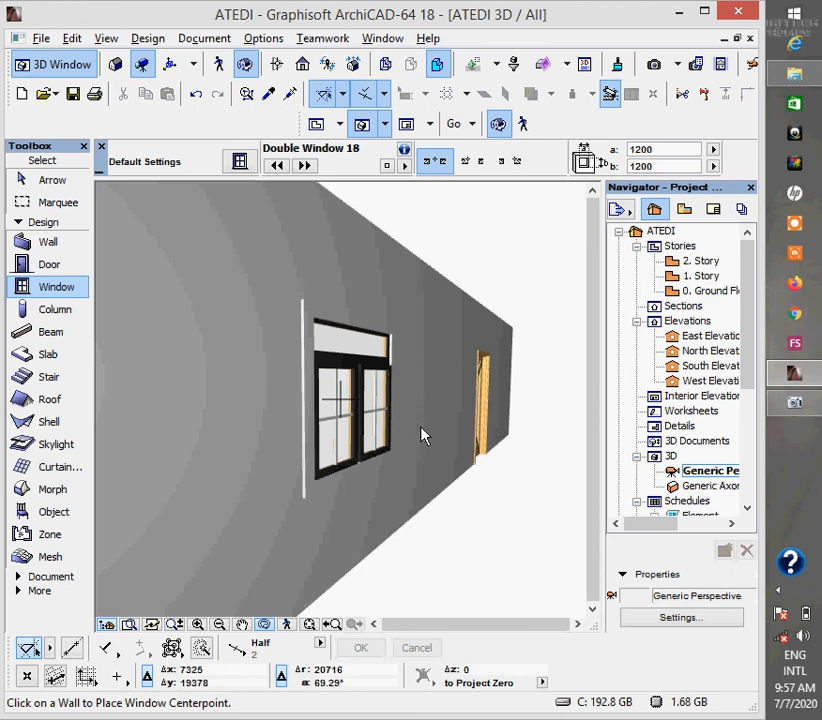
mouse_move(295, 258)
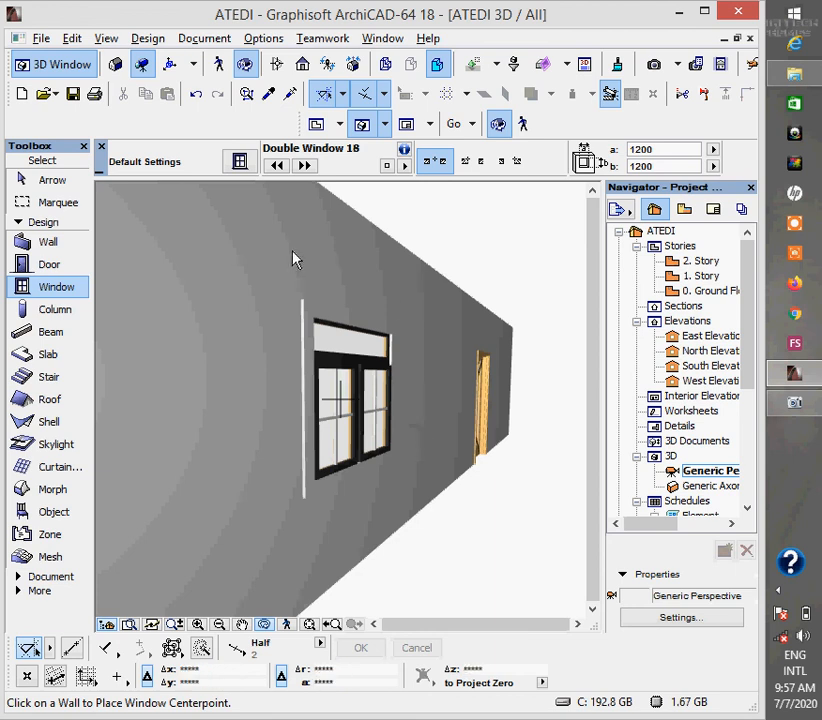